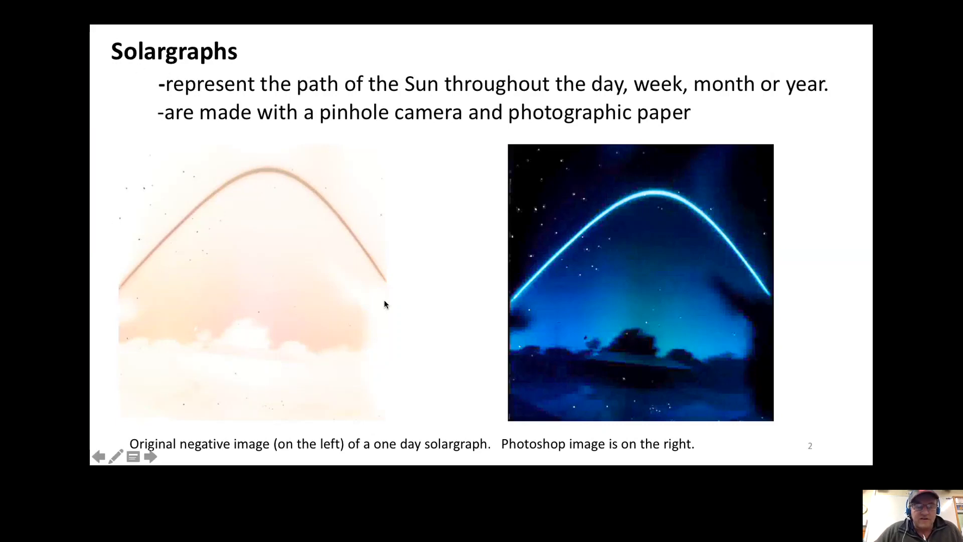
mouse_move(521, 305)
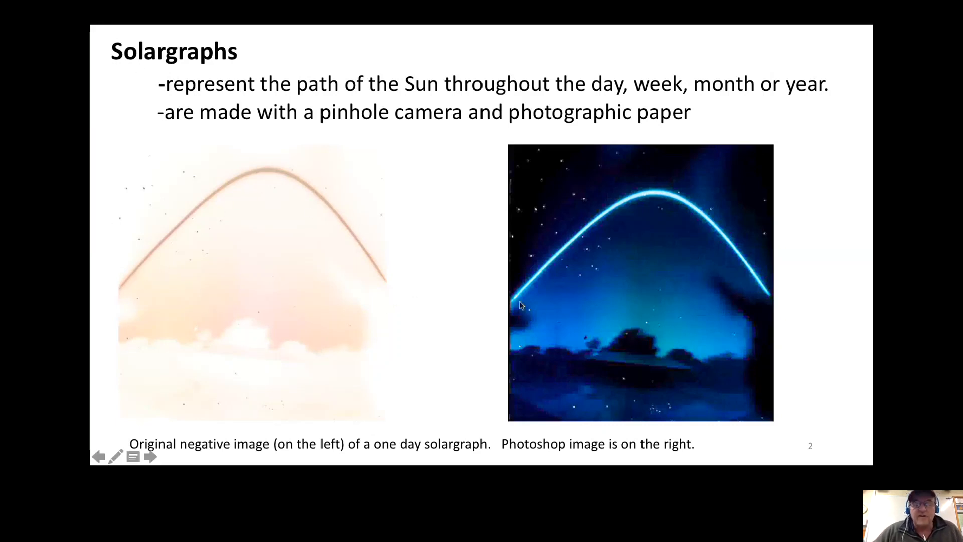
mouse_move(496, 247)
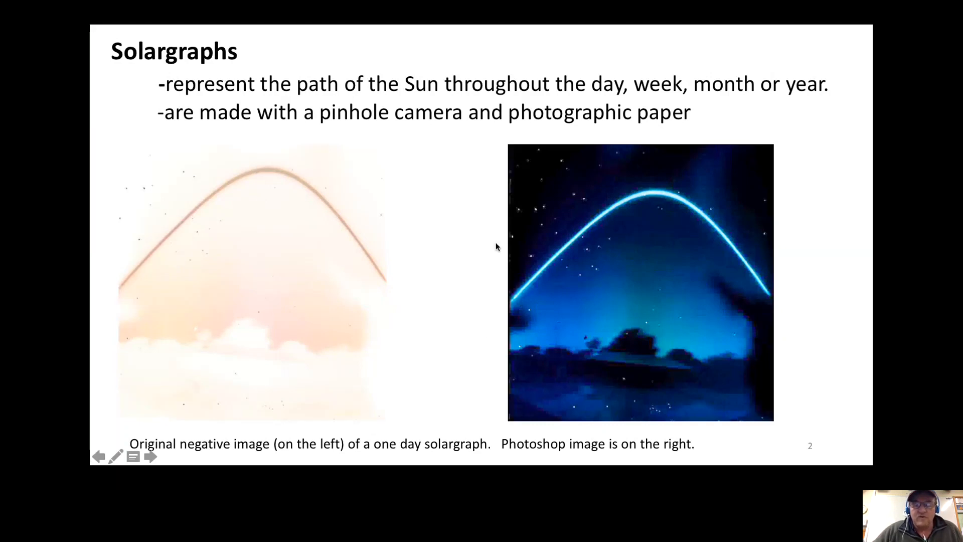
mouse_move(470, 242)
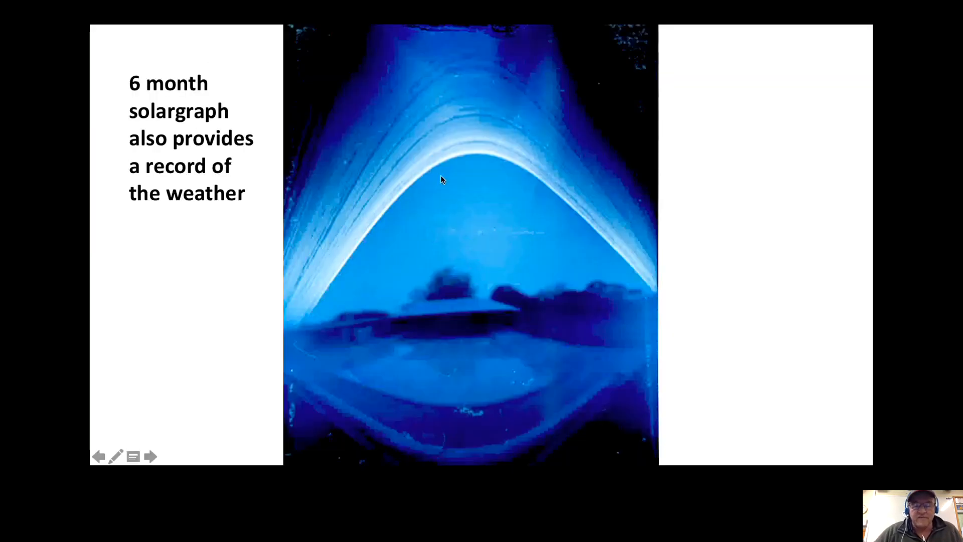
mouse_move(399, 184)
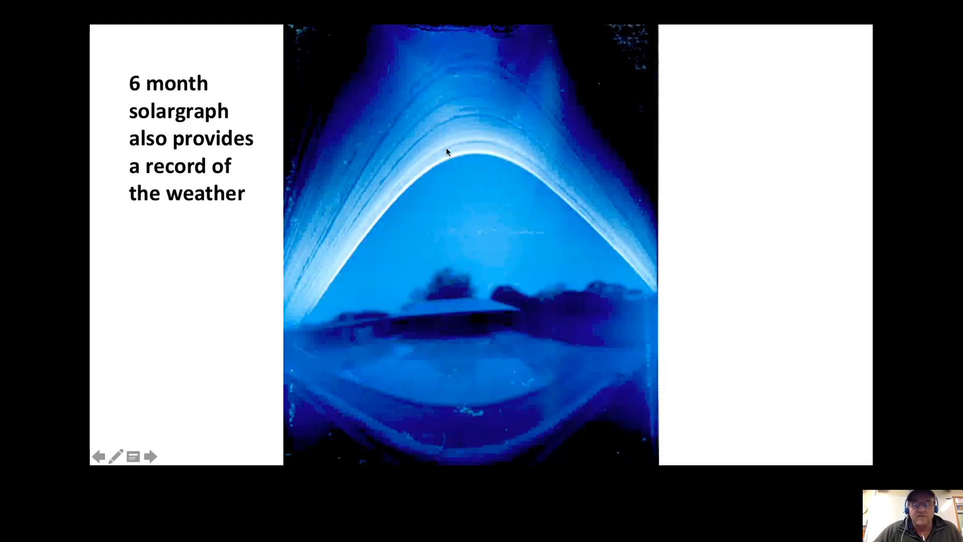
mouse_move(464, 176)
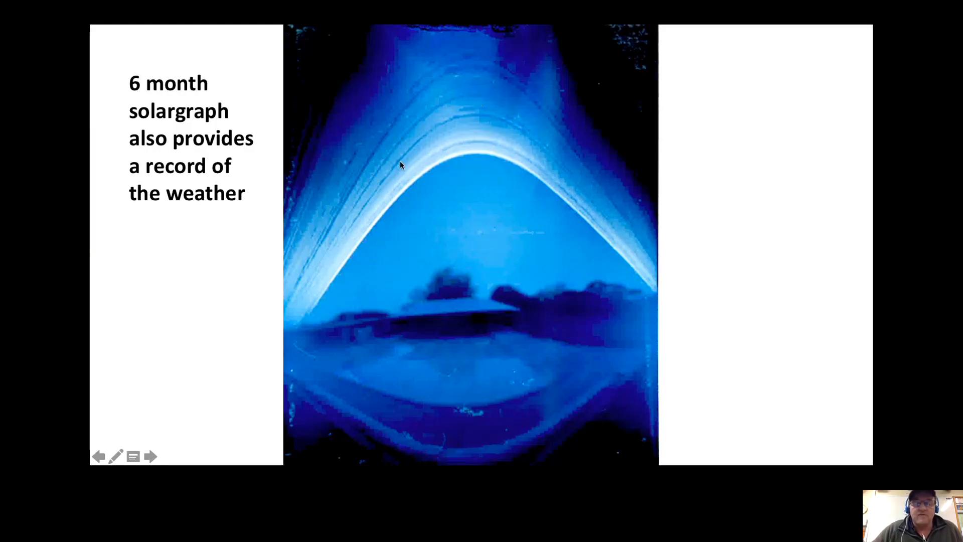
mouse_move(431, 93)
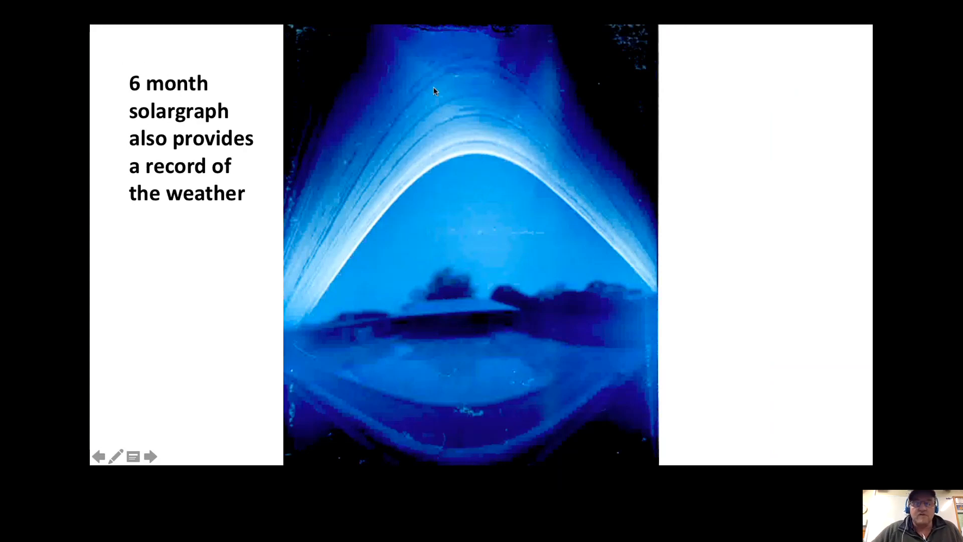
mouse_move(462, 55)
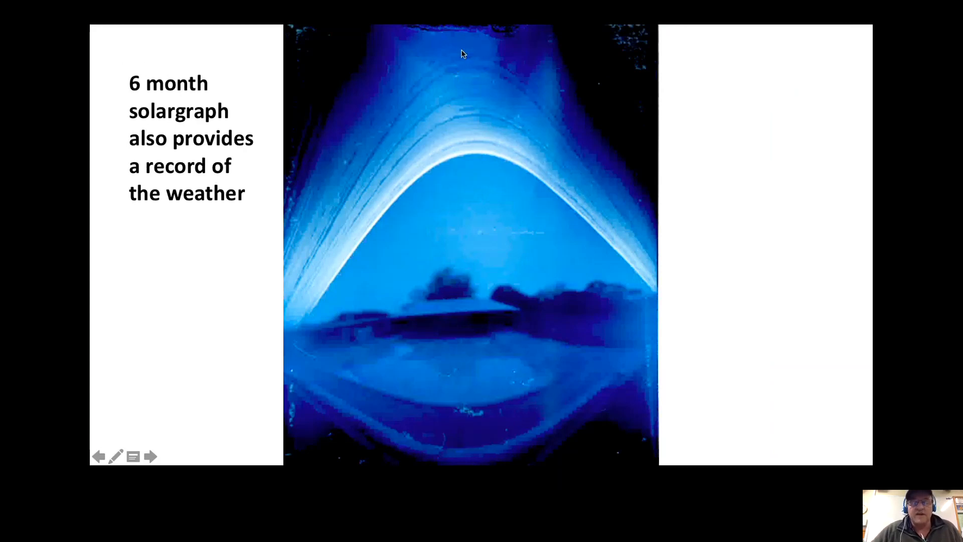
mouse_move(497, 87)
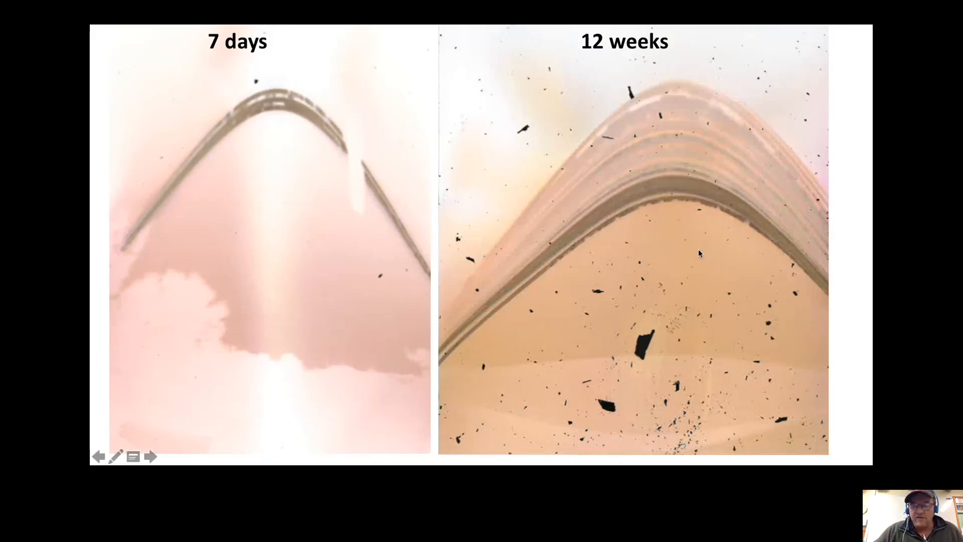
Step: Advance the slideshow to the one-day St Ursula's College Chapel solargraph slide
click(151, 456)
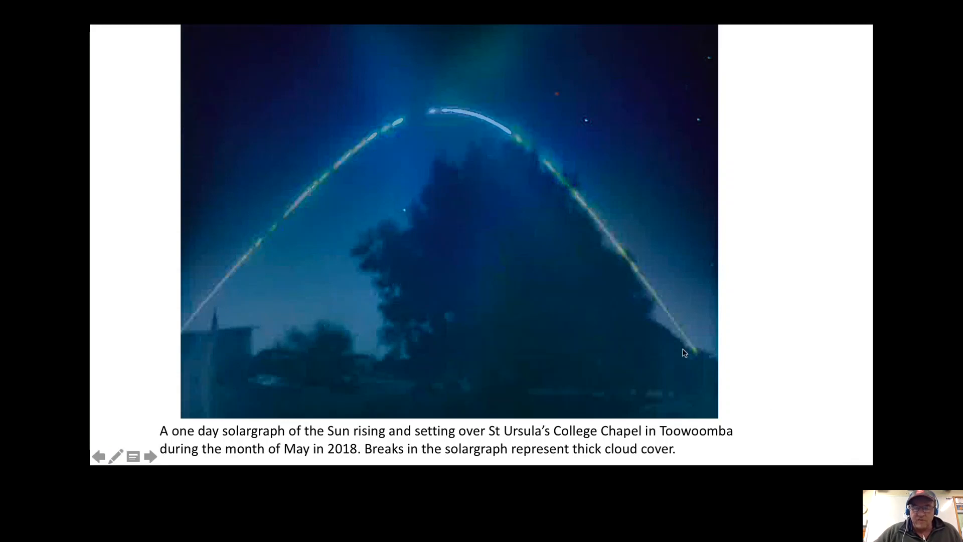
mouse_move(228, 281)
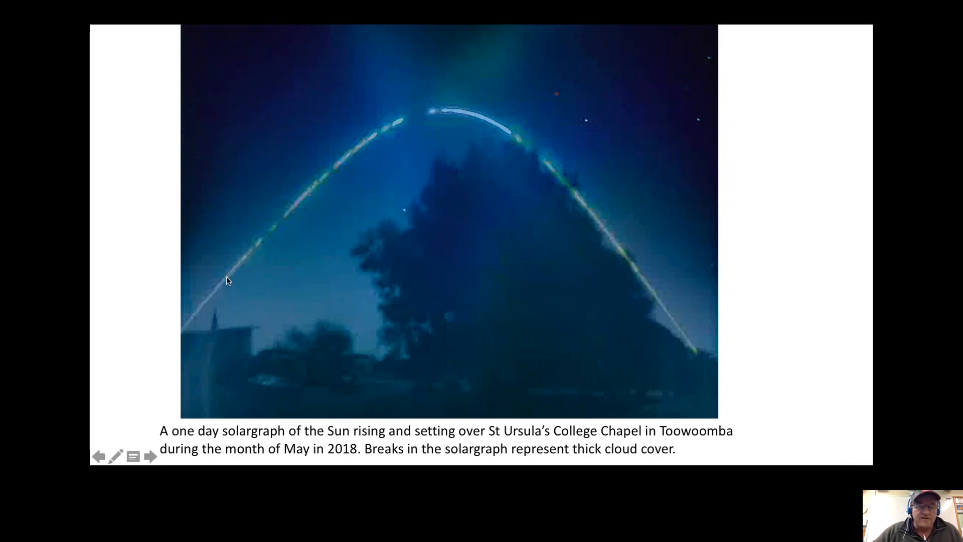
mouse_move(662, 227)
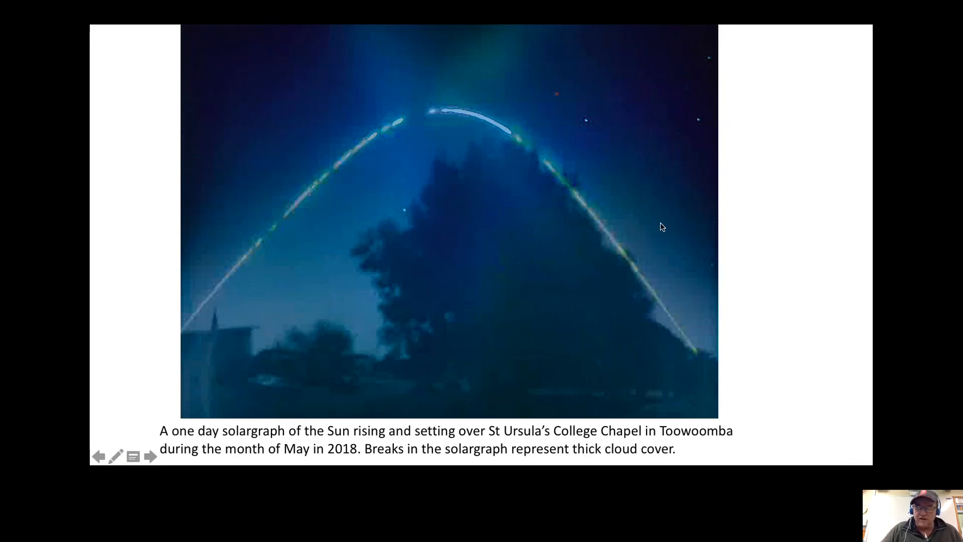
mouse_move(665, 229)
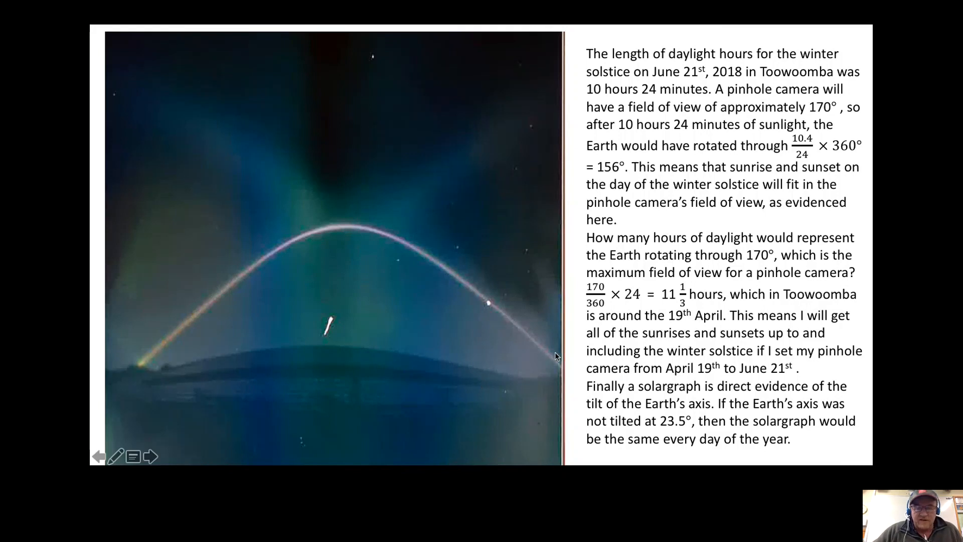
mouse_move(348, 303)
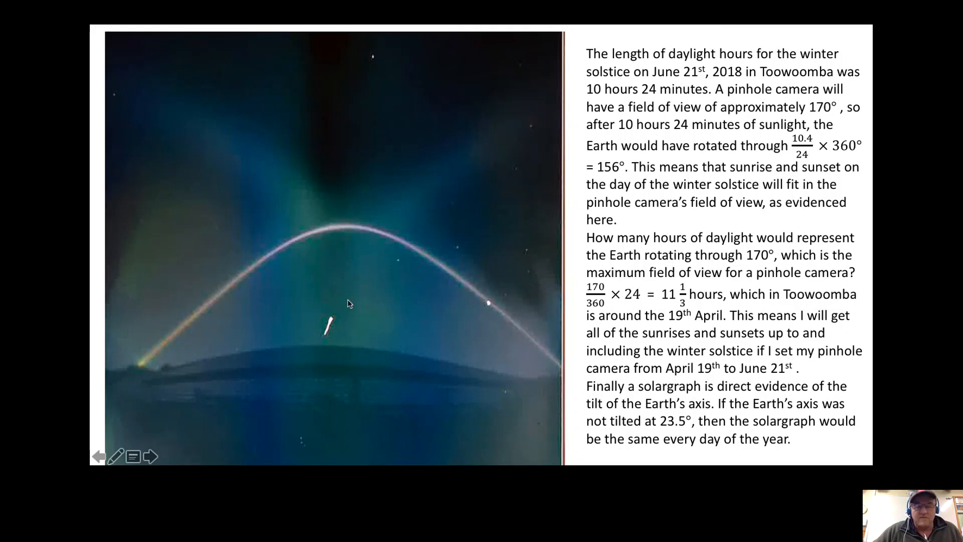
mouse_move(188, 329)
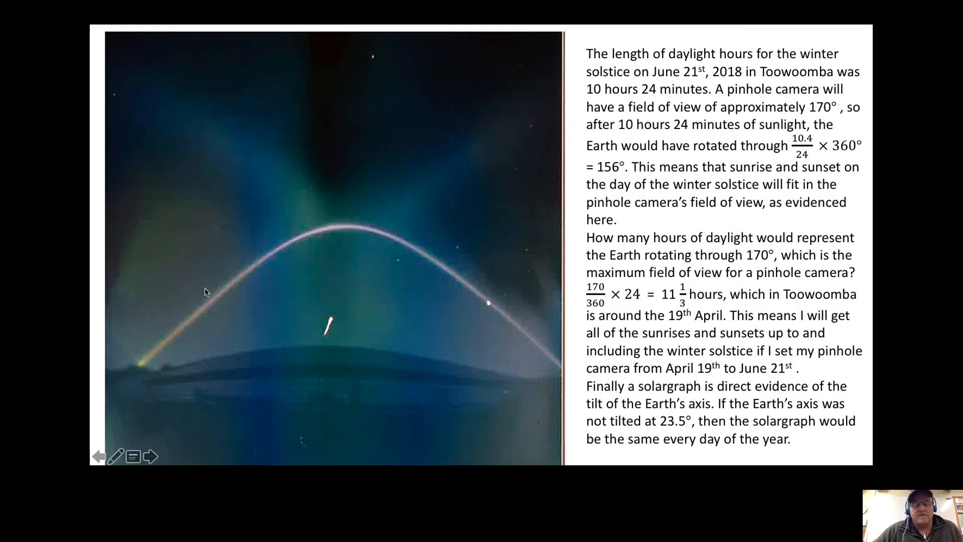
mouse_move(282, 322)
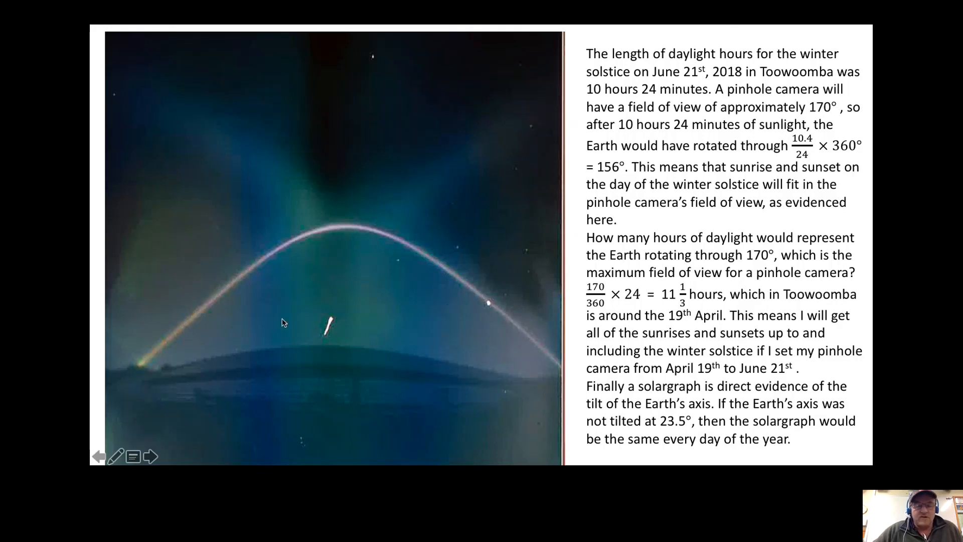
mouse_move(419, 248)
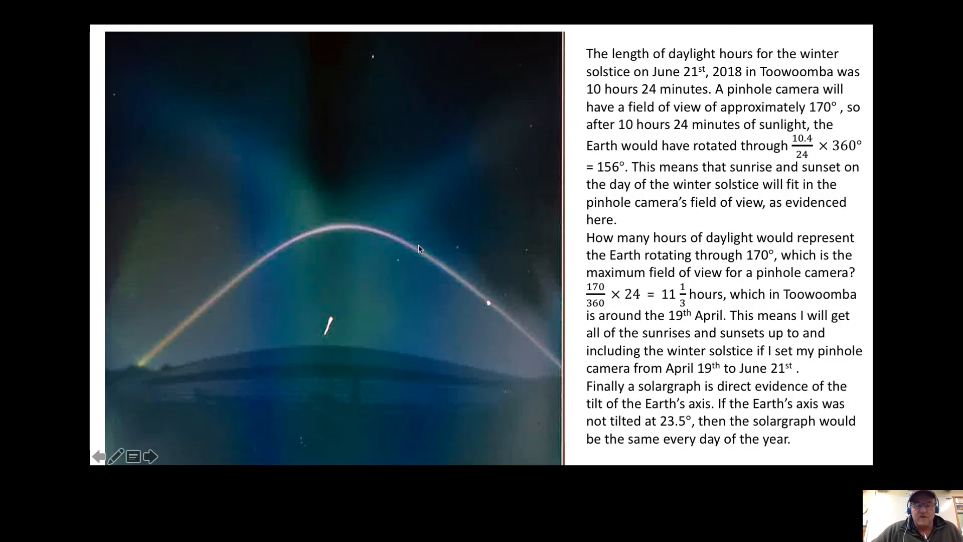
mouse_move(448, 262)
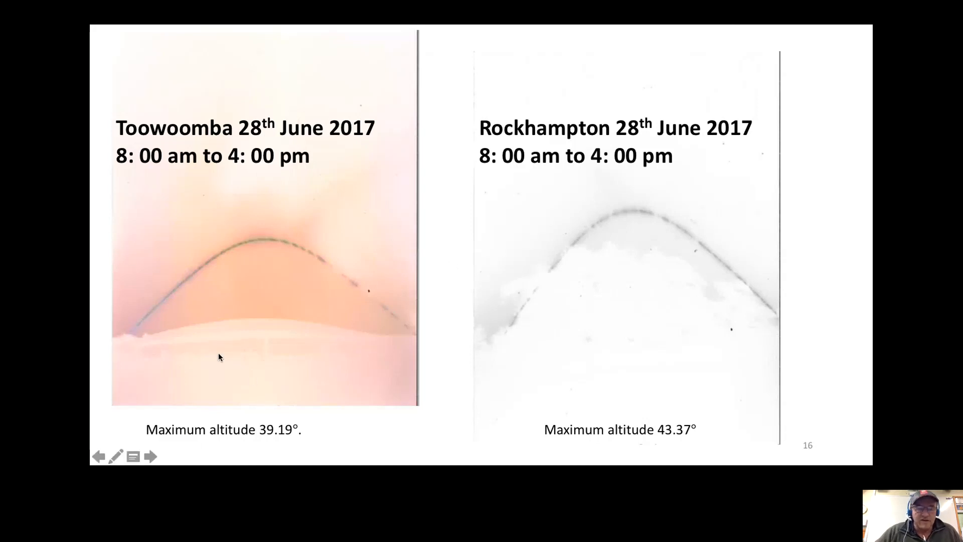
mouse_move(174, 253)
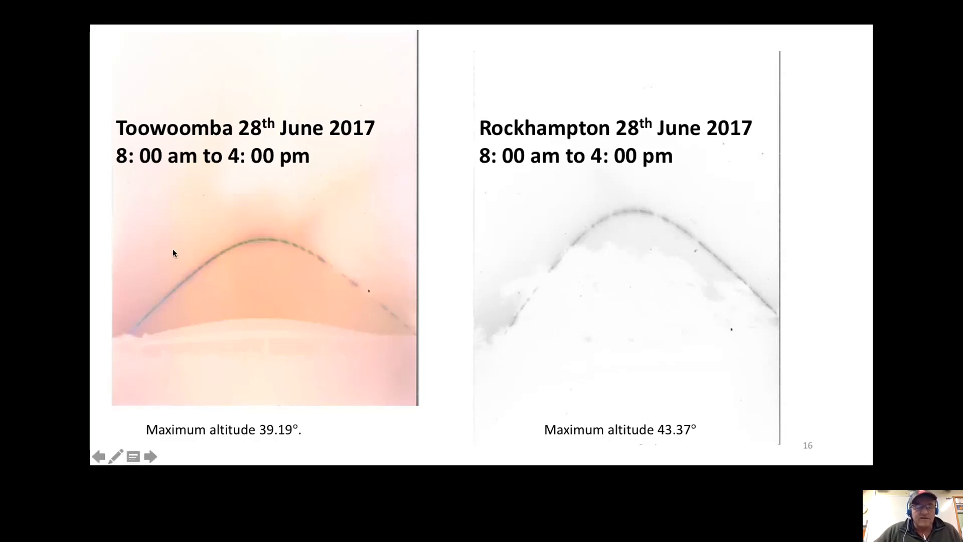
mouse_move(223, 312)
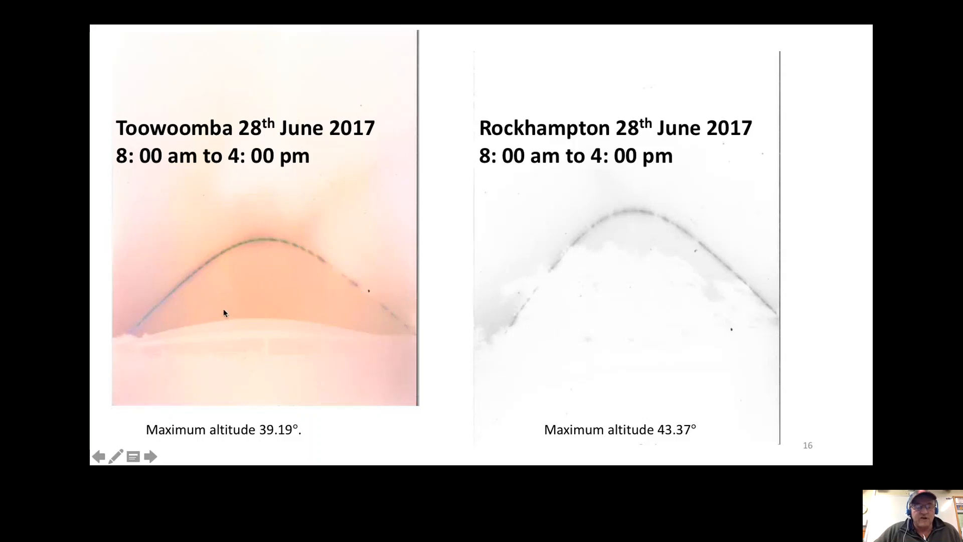
mouse_move(708, 207)
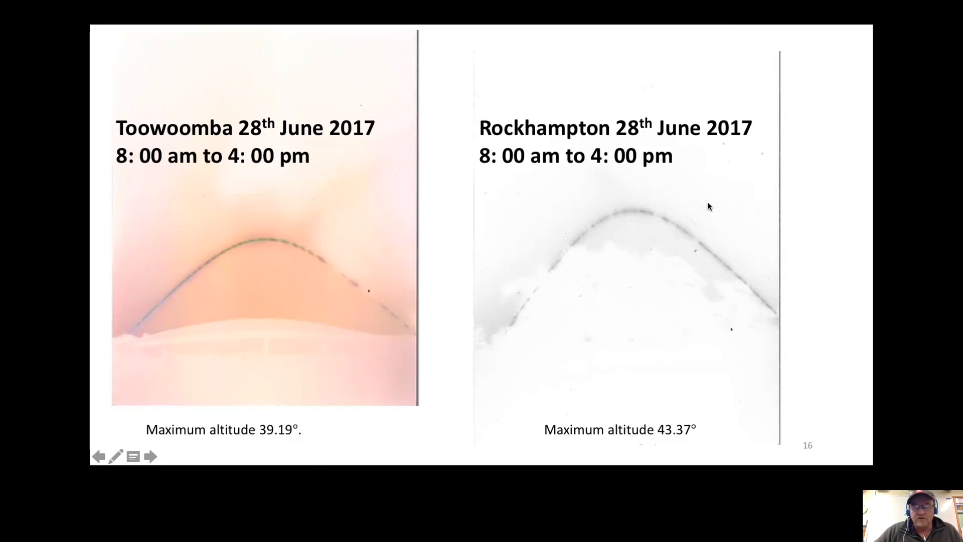
mouse_move(717, 247)
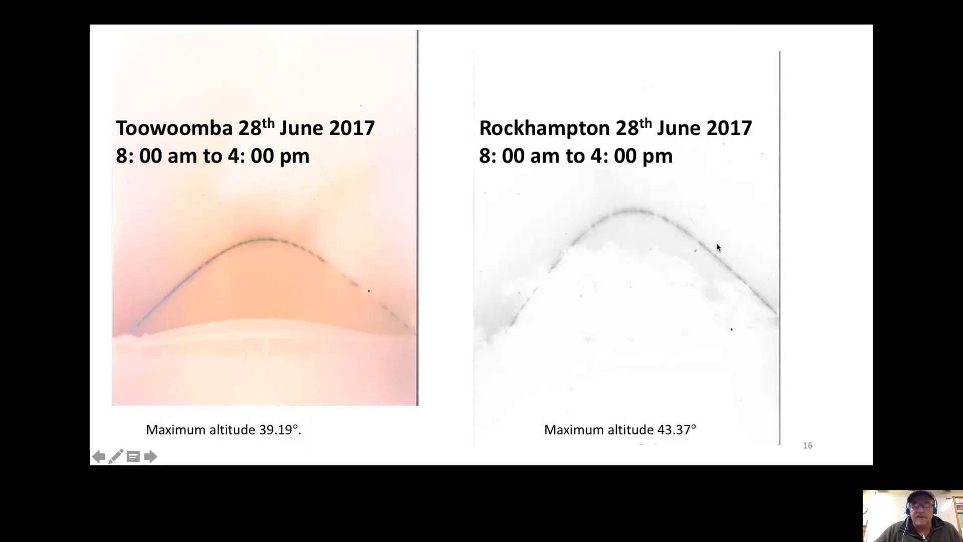
mouse_move(693, 189)
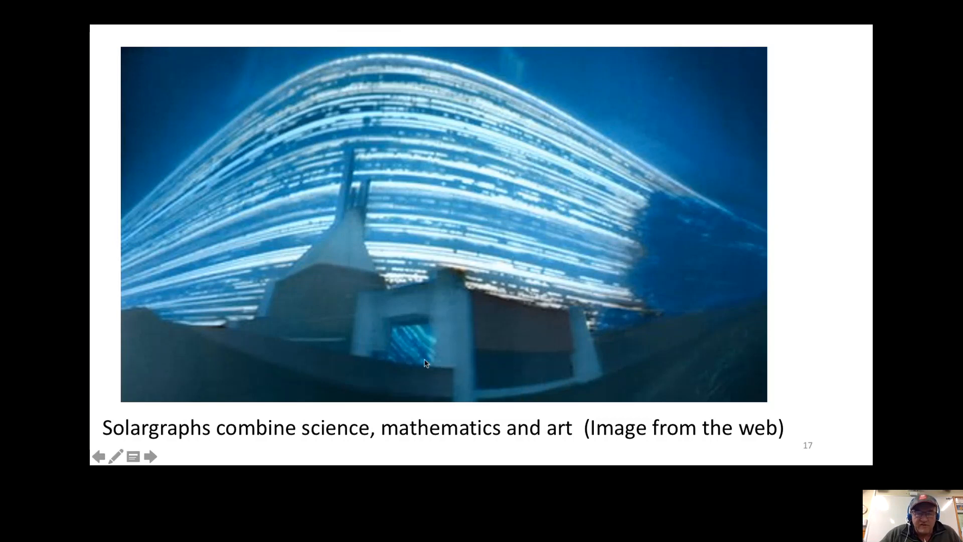
mouse_move(522, 231)
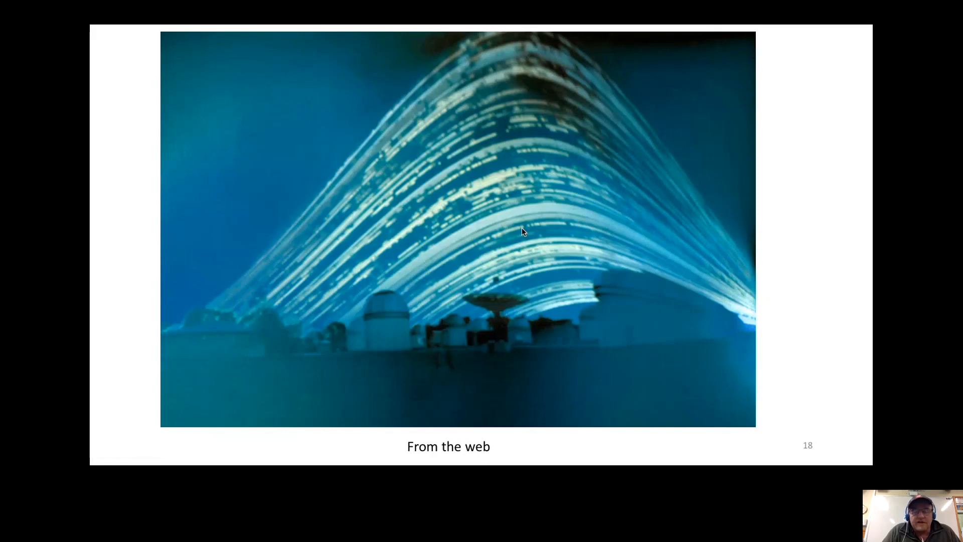
mouse_move(588, 240)
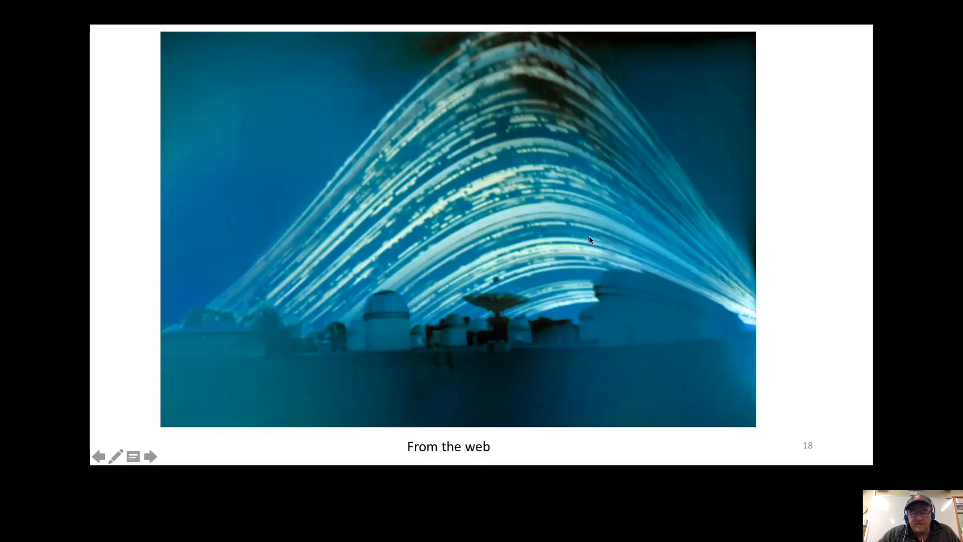
mouse_move(532, 340)
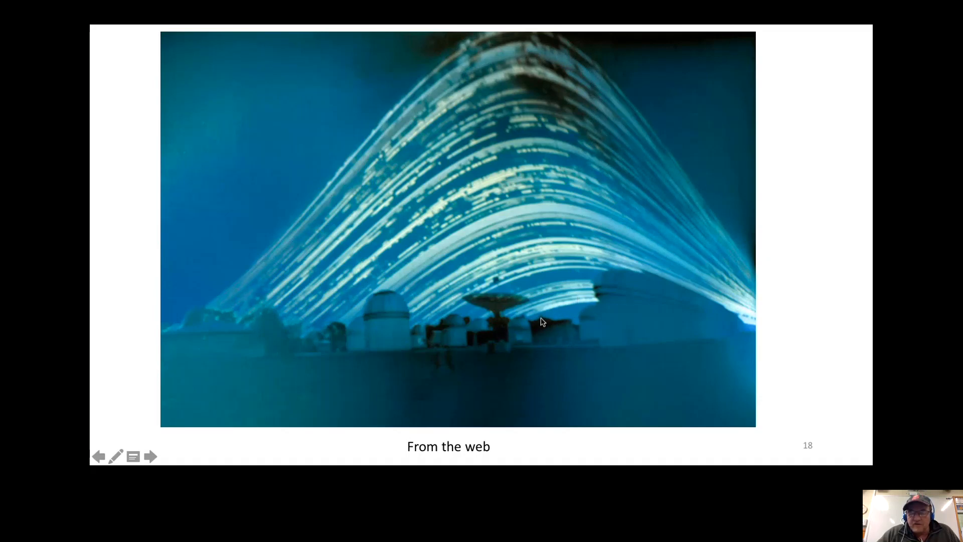
mouse_move(519, 50)
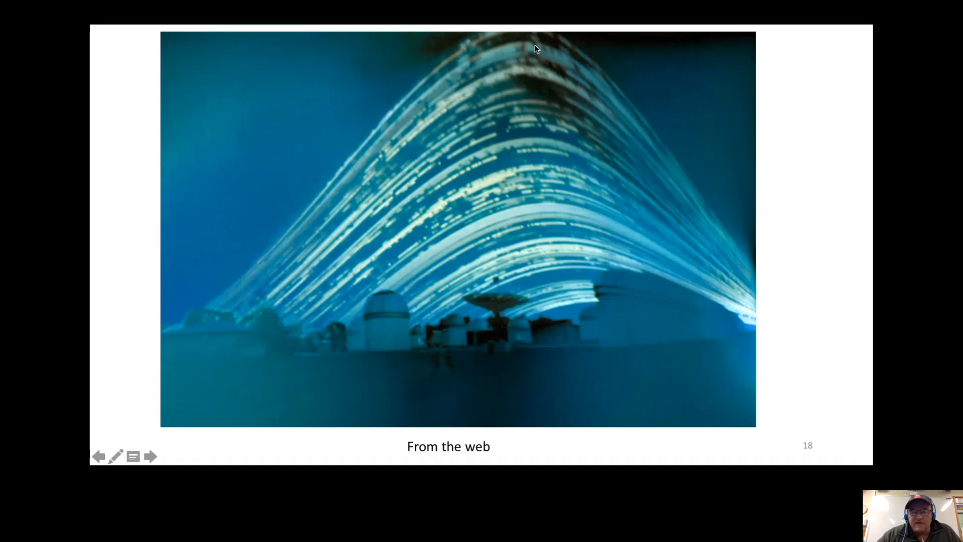
mouse_move(509, 41)
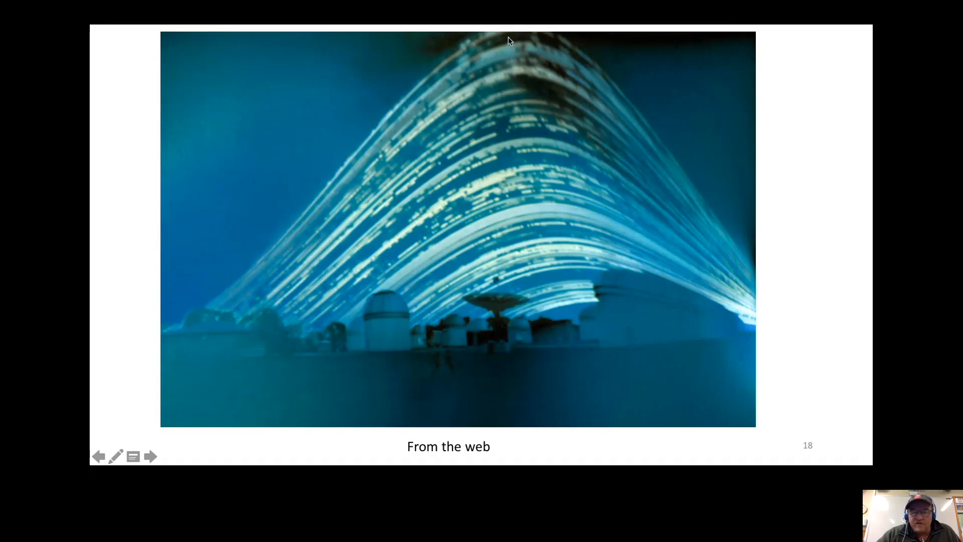
mouse_move(551, 254)
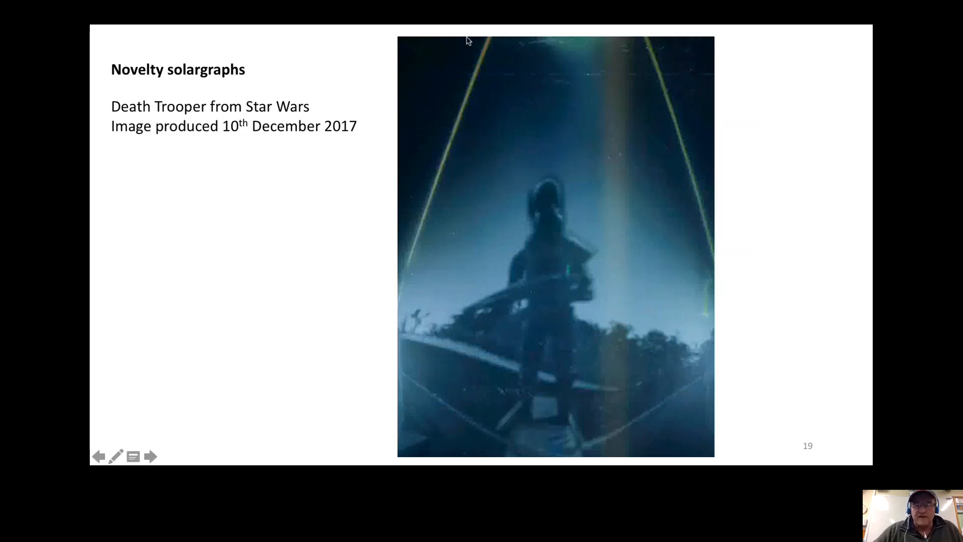
mouse_move(712, 70)
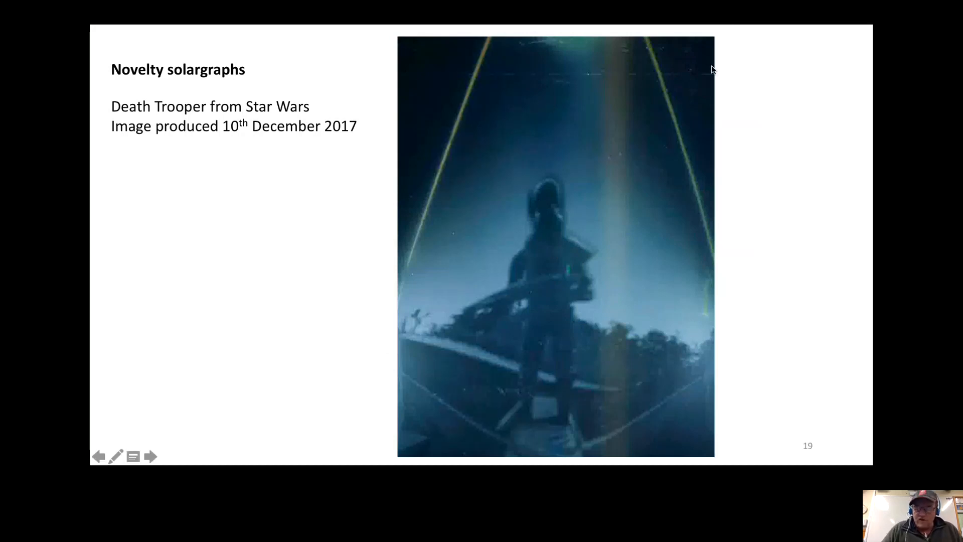
Step: Advance two slides to the September 2017 St Ursula's College pool solargraph (slide 24)
click(150, 457)
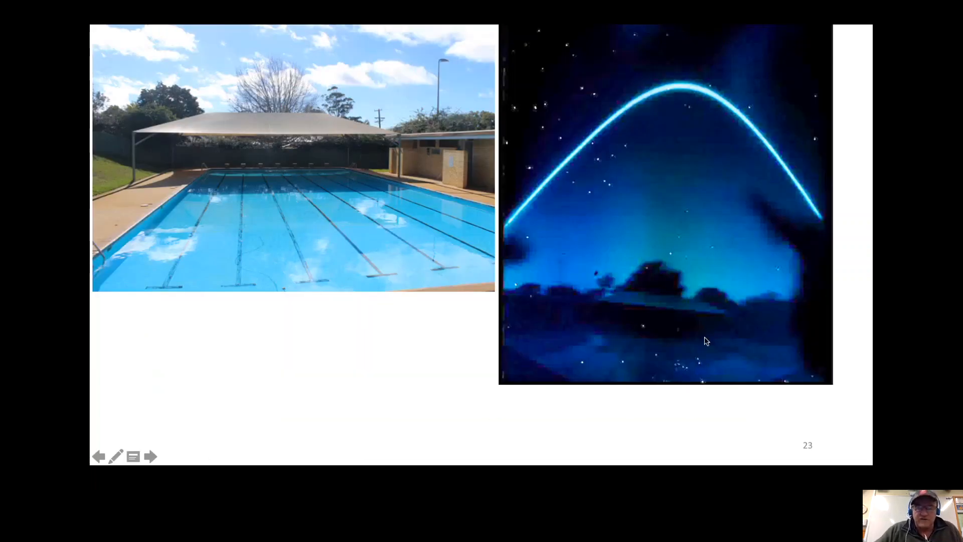
mouse_move(588, 307)
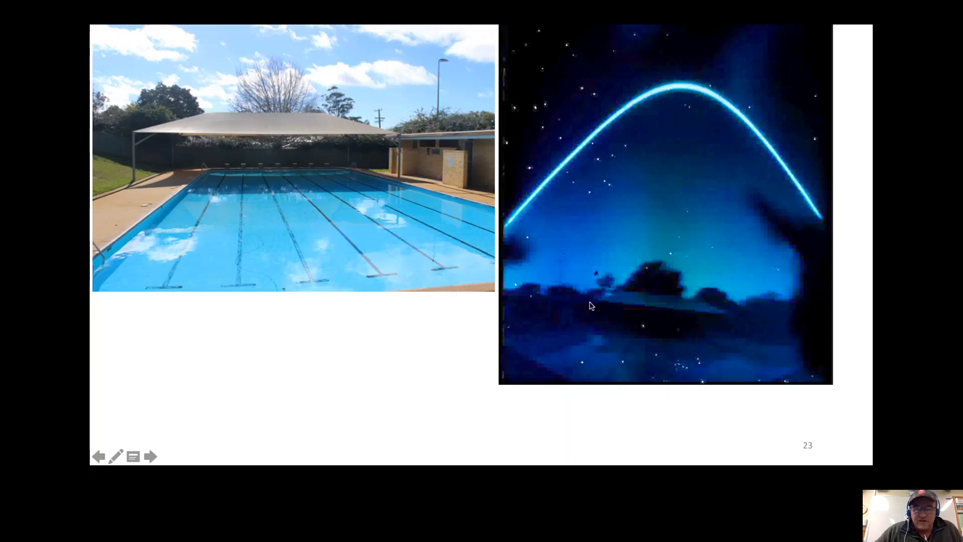
mouse_move(718, 292)
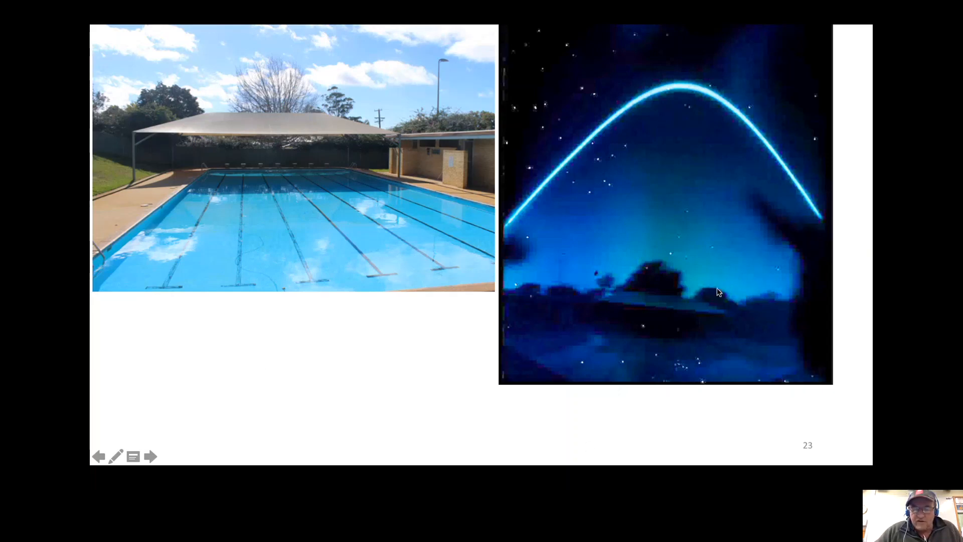
mouse_move(157, 107)
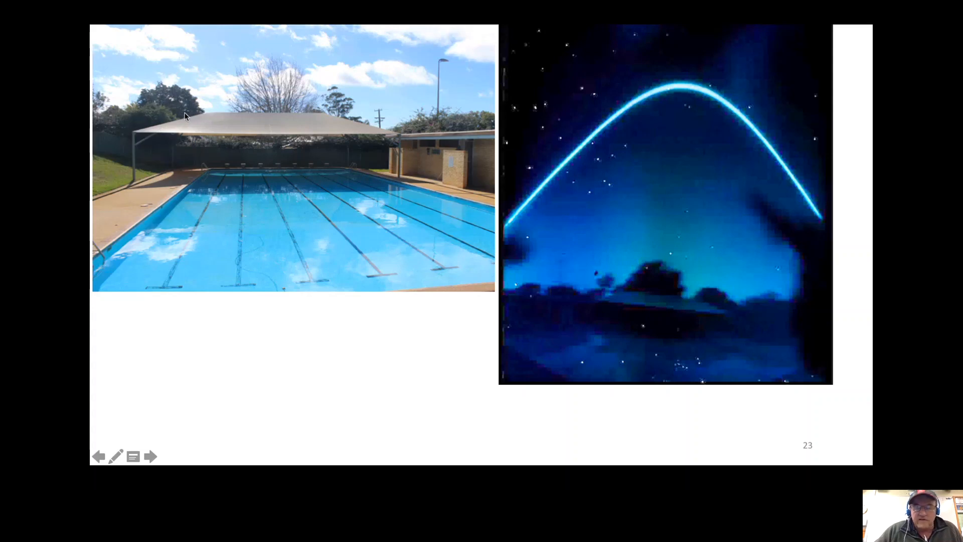
mouse_move(225, 113)
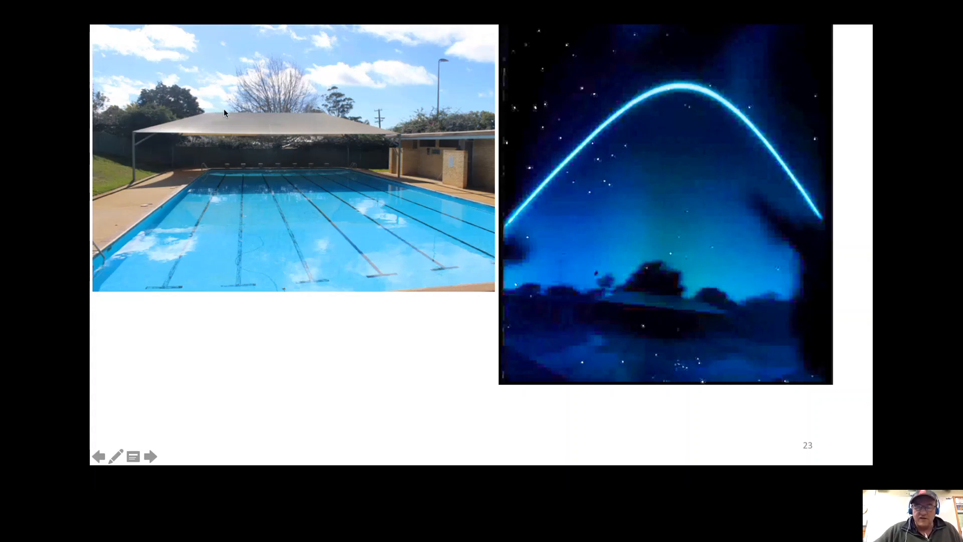
mouse_move(810, 255)
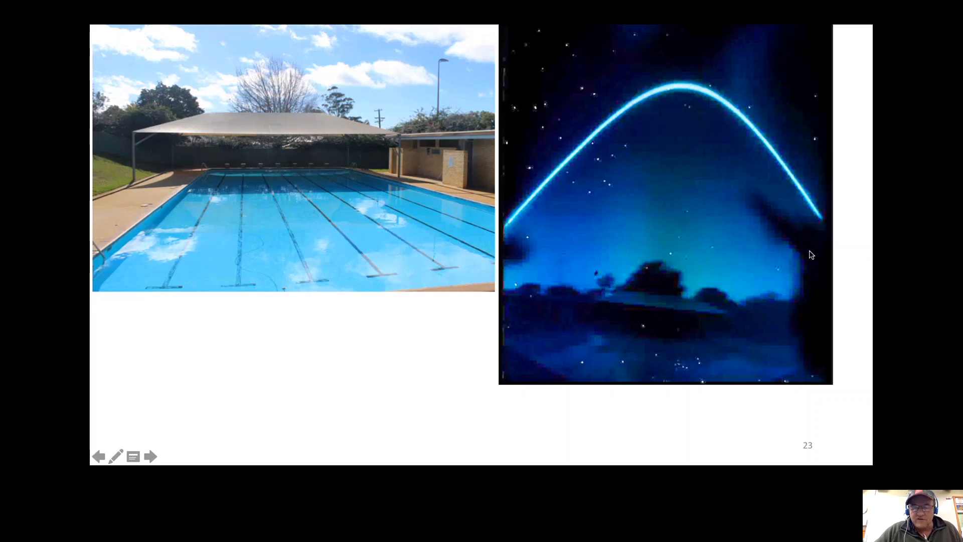
mouse_move(823, 219)
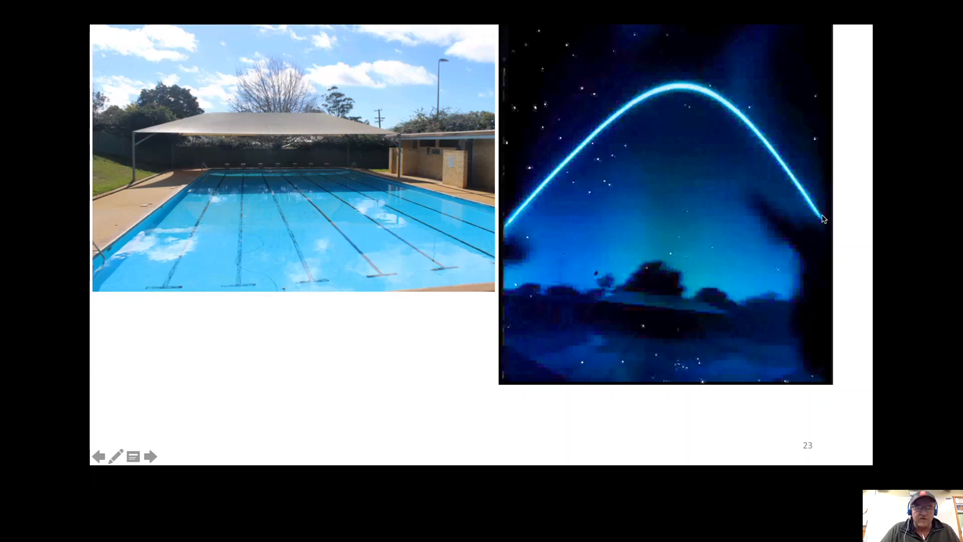
click(149, 455)
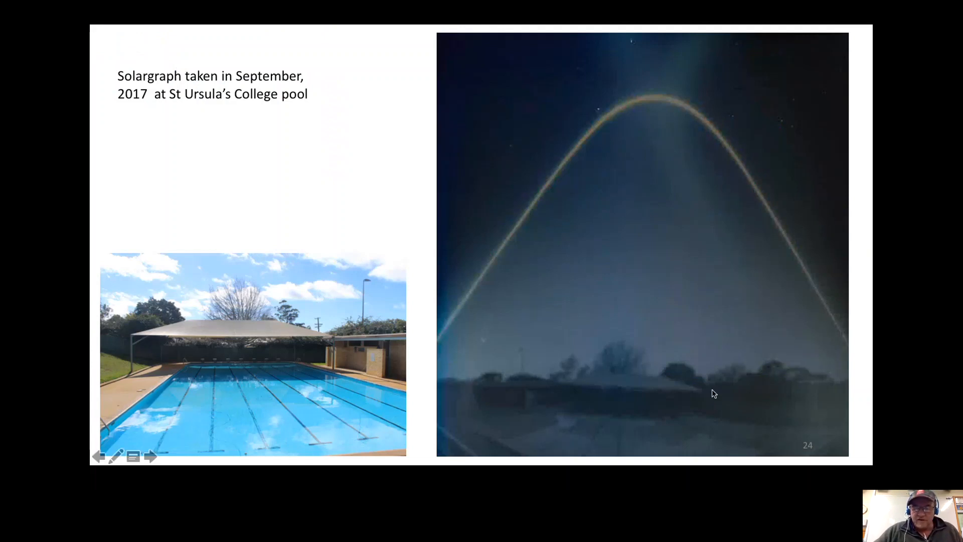
mouse_move(204, 318)
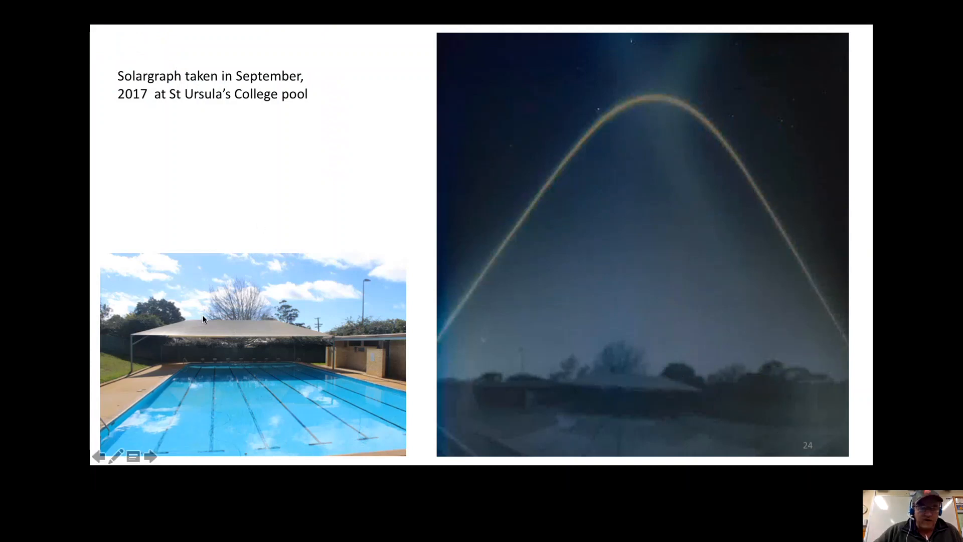
mouse_move(495, 261)
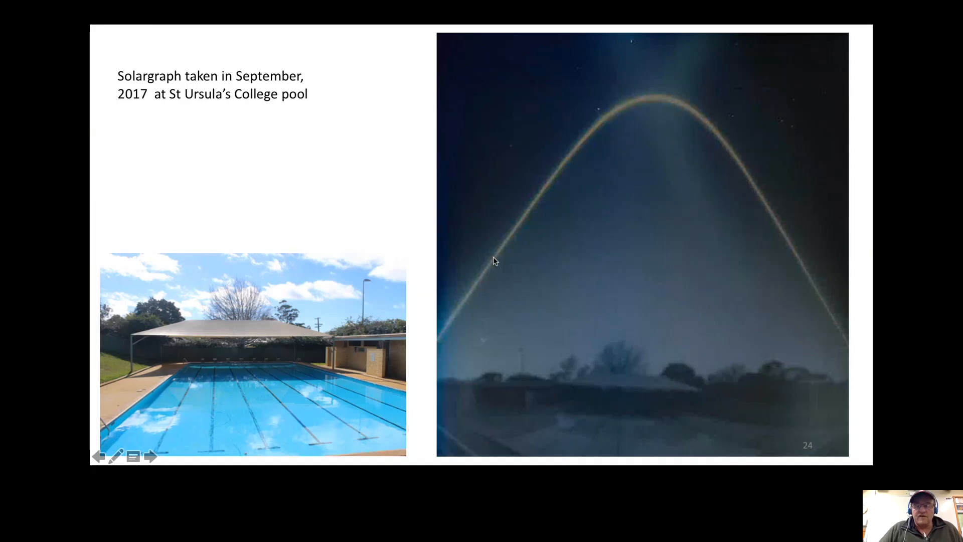
mouse_move(659, 75)
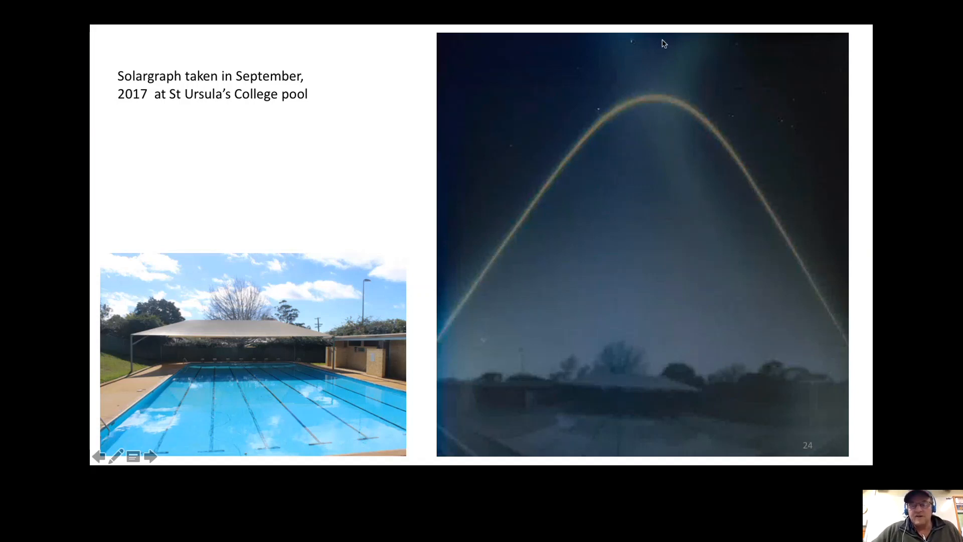
mouse_move(724, 88)
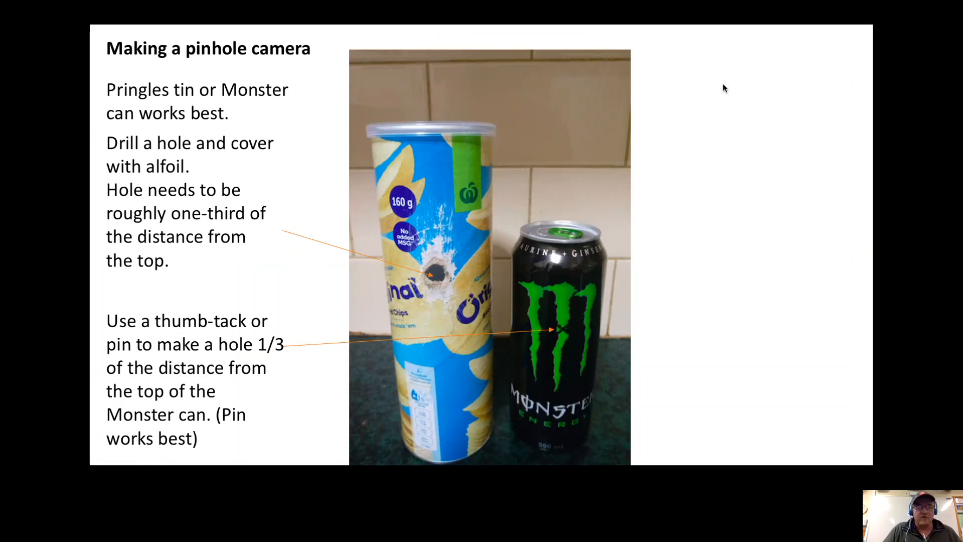
mouse_move(611, 358)
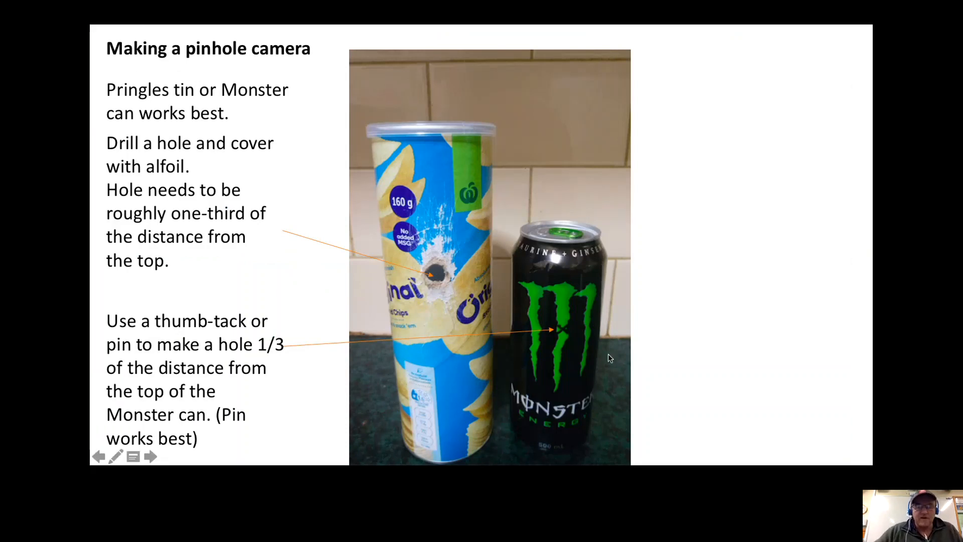
mouse_move(448, 272)
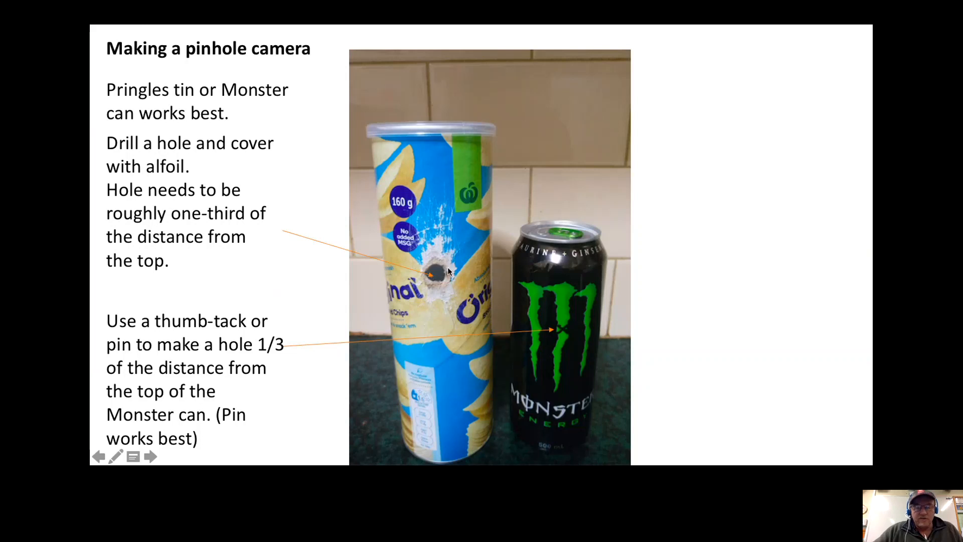
mouse_move(558, 337)
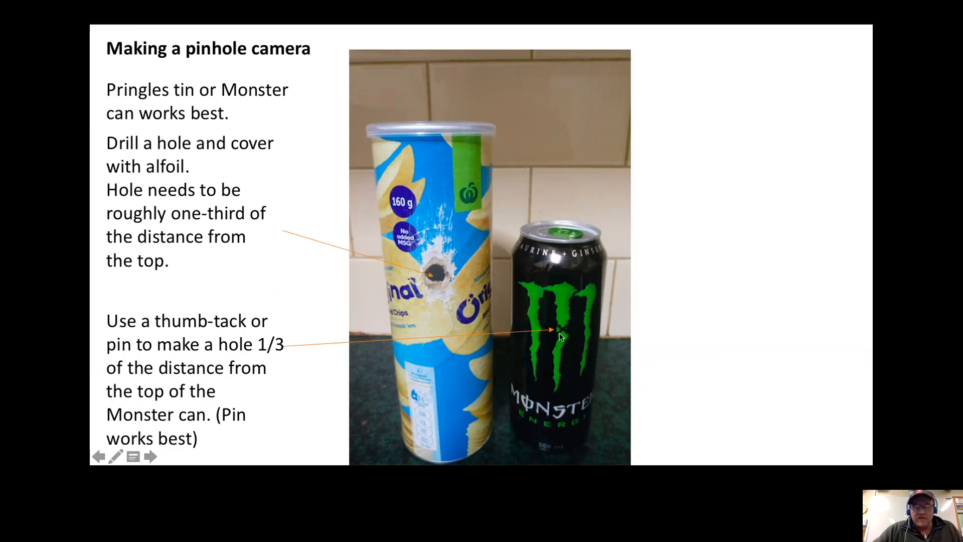
mouse_move(565, 336)
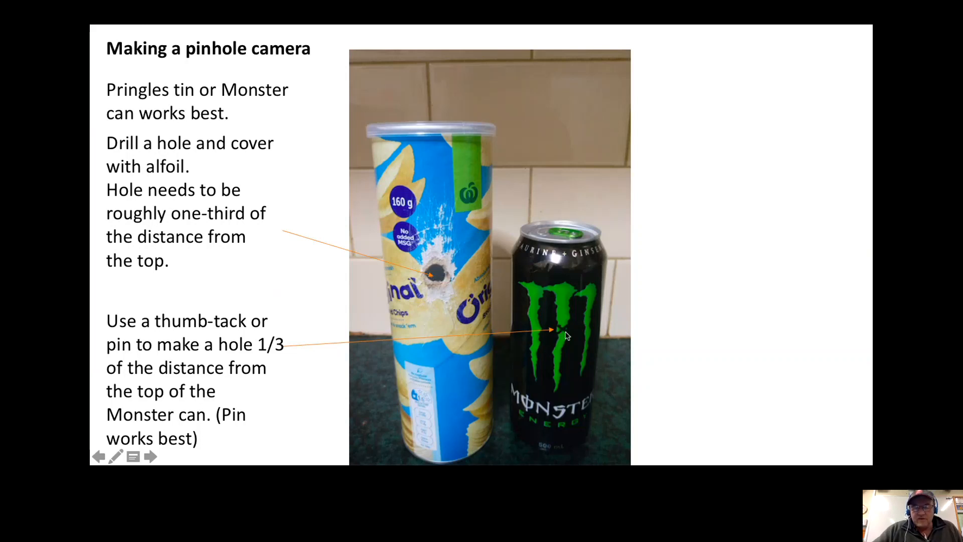
mouse_move(584, 257)
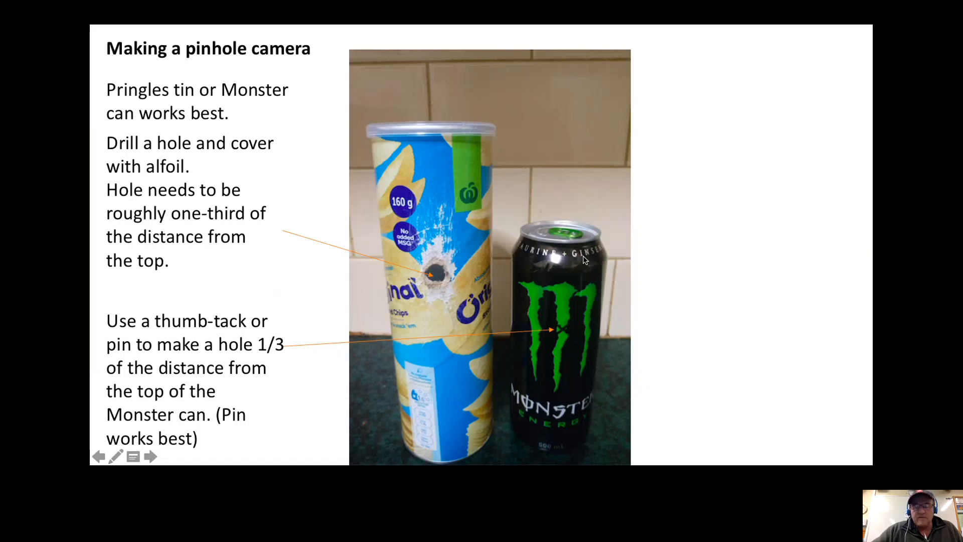
mouse_move(562, 335)
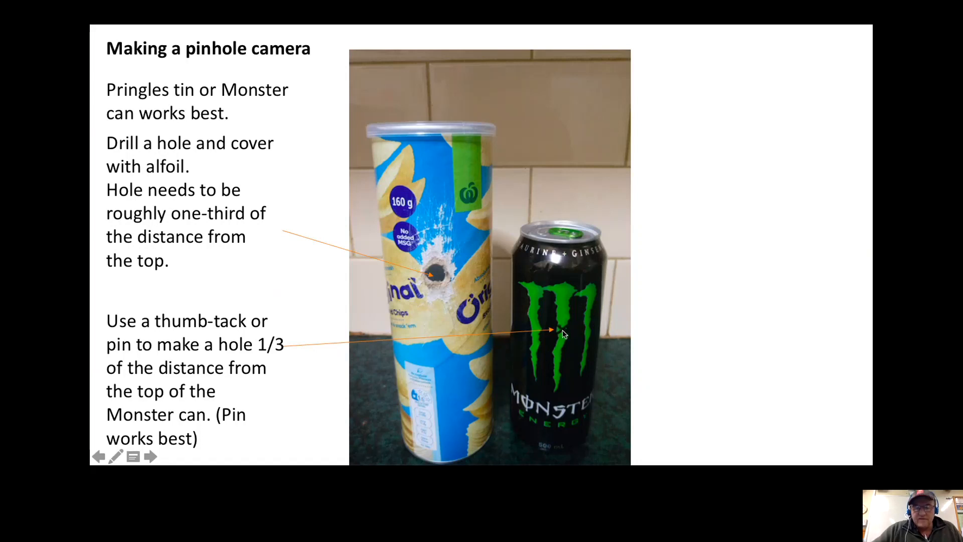
mouse_move(564, 333)
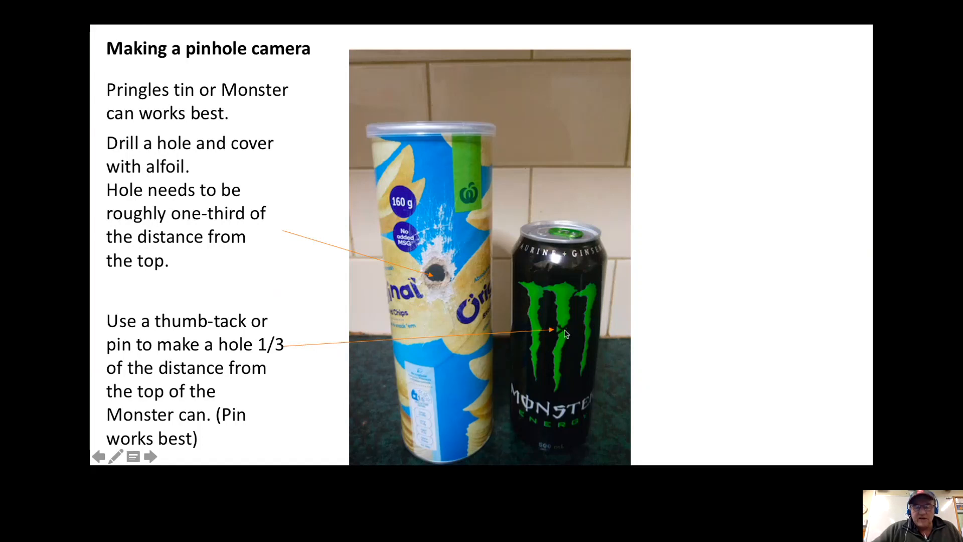
mouse_move(603, 349)
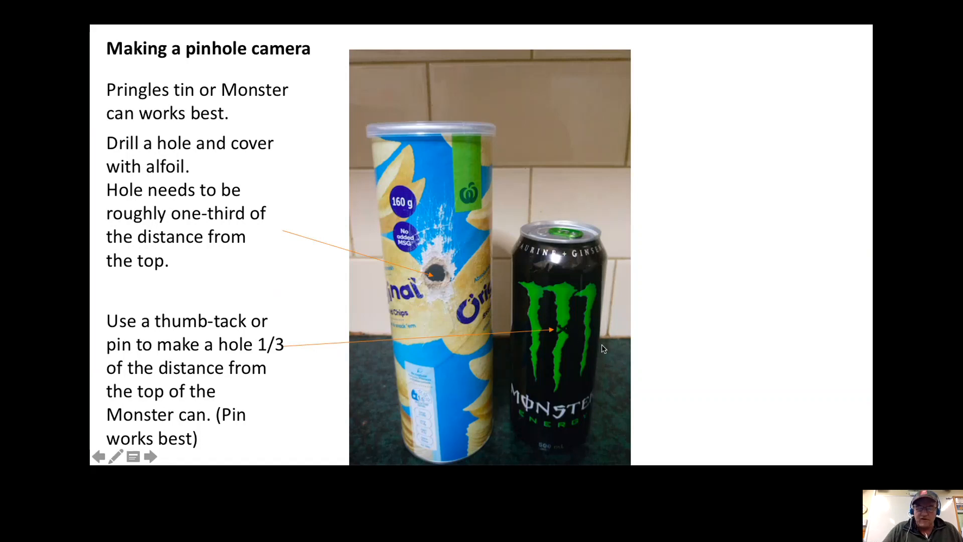
Step: Advance two slides to the Pringles container taping and detachable Monster can cap step
click(150, 456)
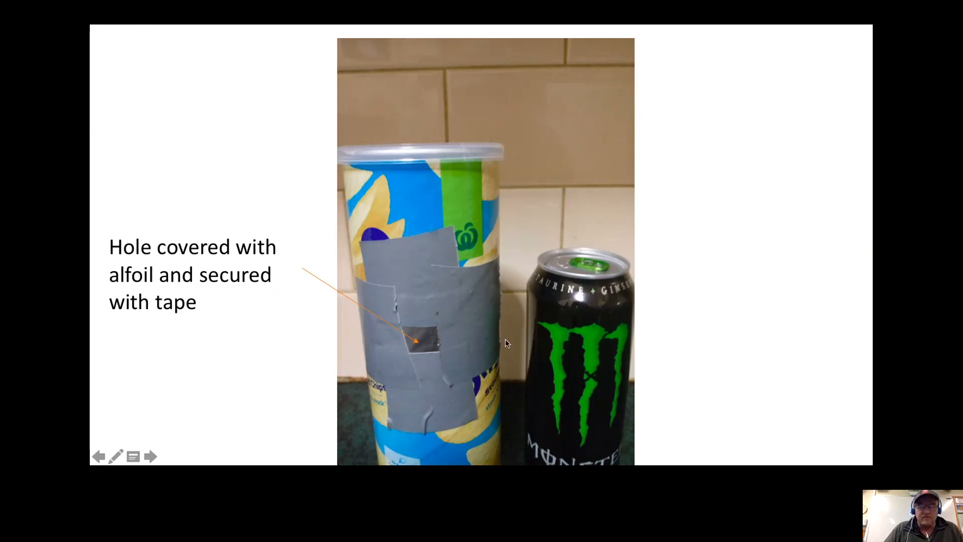
mouse_move(512, 345)
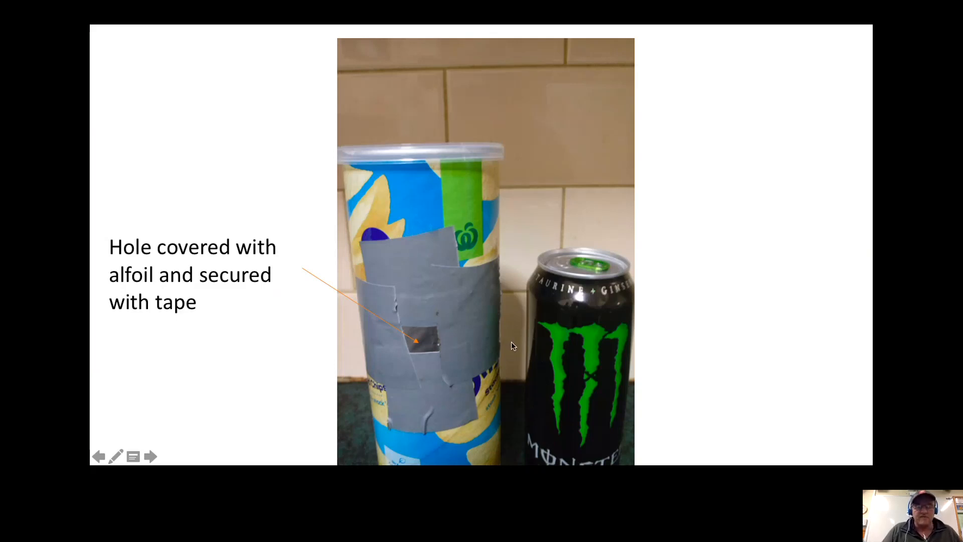
mouse_move(516, 348)
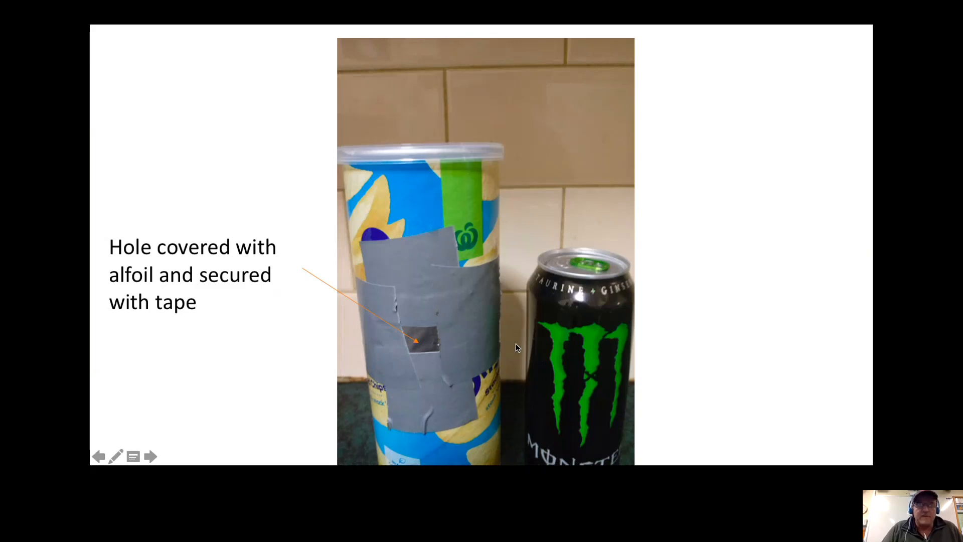
click(150, 455)
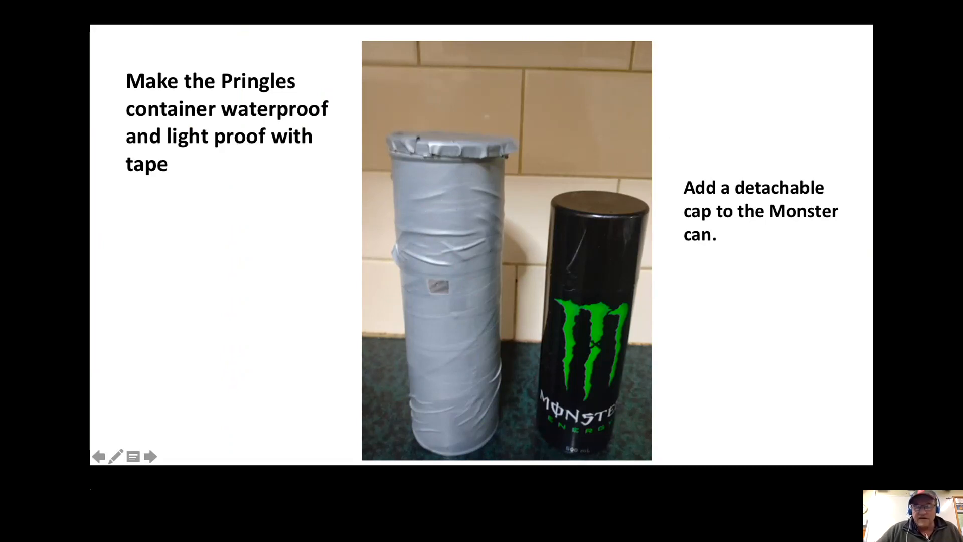
mouse_move(643, 232)
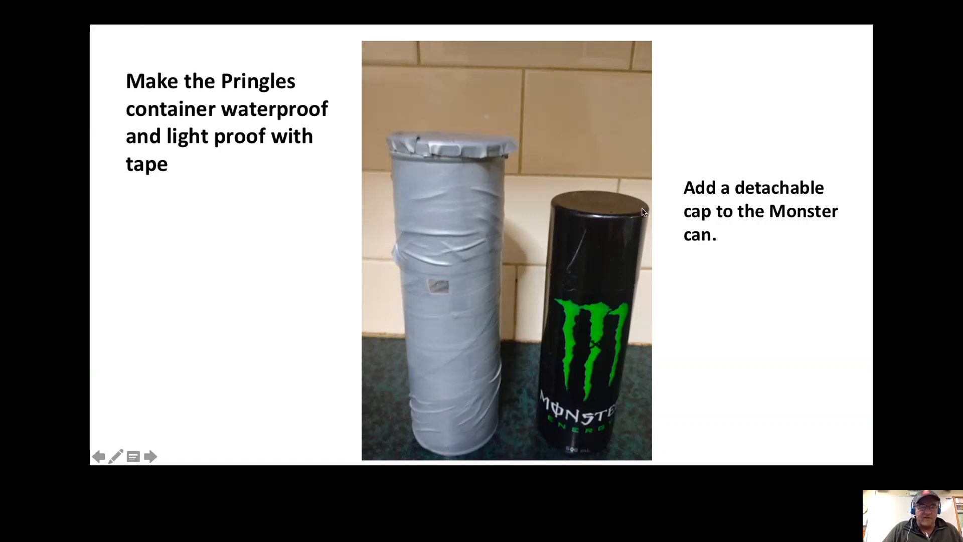
Step: Advance past inserting photographic paper to the slide on checking the paper hasn't moved
click(152, 455)
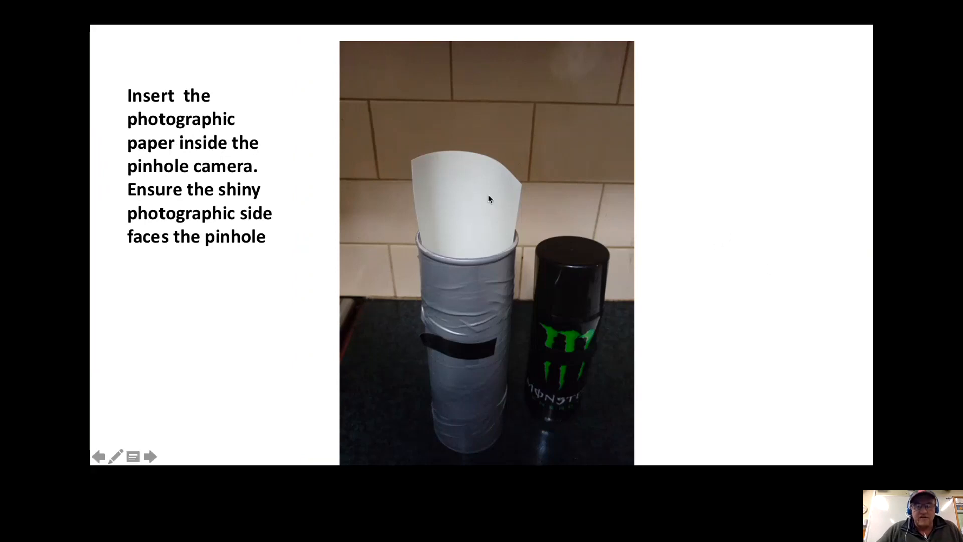
click(150, 455)
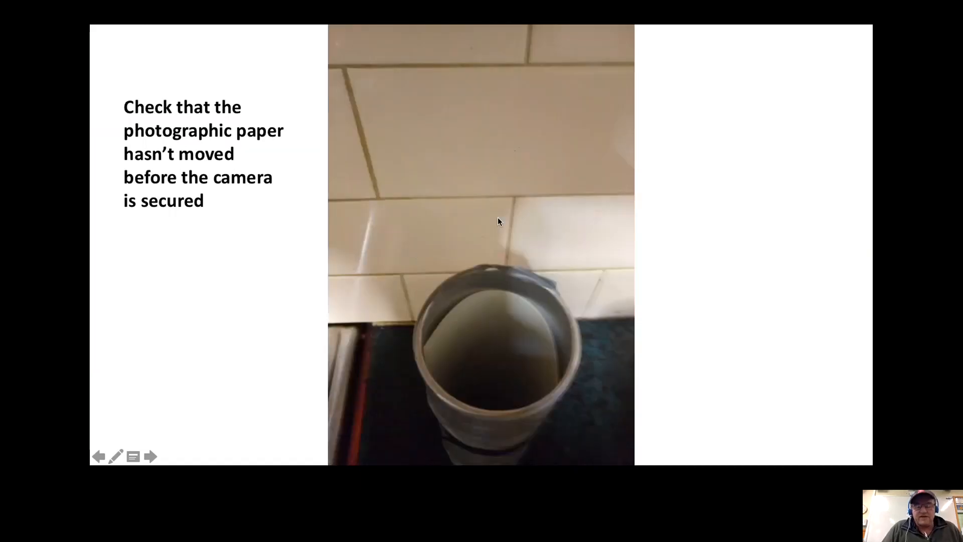
mouse_move(512, 444)
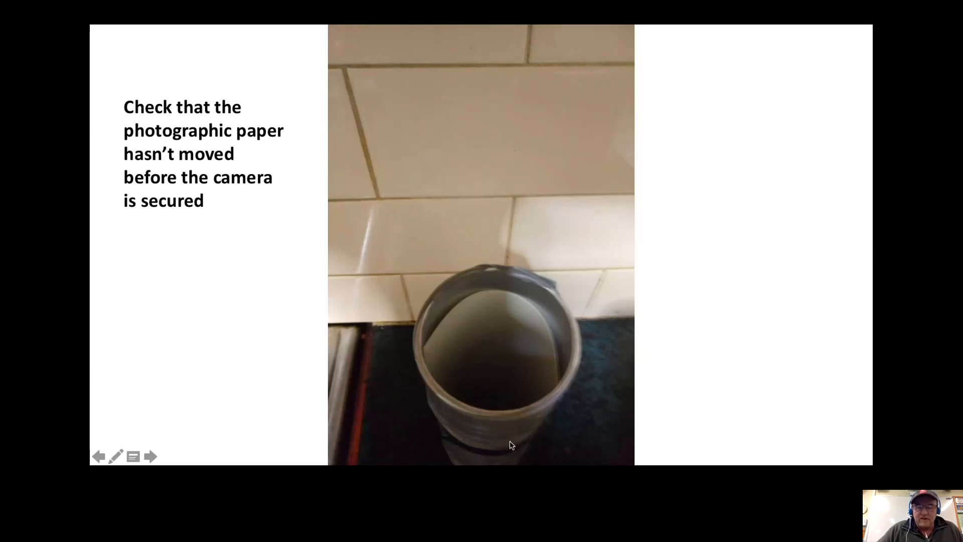
Step: Advance past the black-tape shutter slide to securing the camera outdoors facing north
click(149, 456)
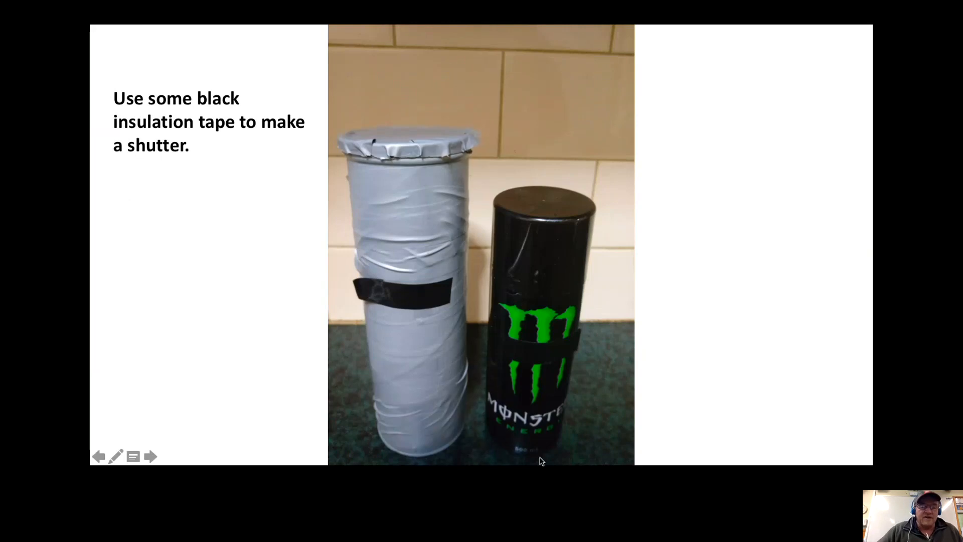
mouse_move(379, 299)
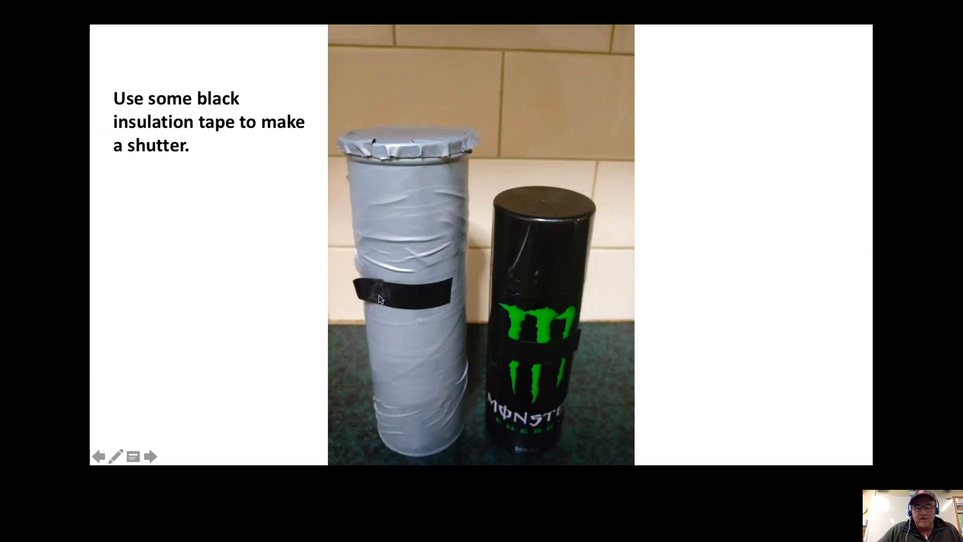
mouse_move(376, 292)
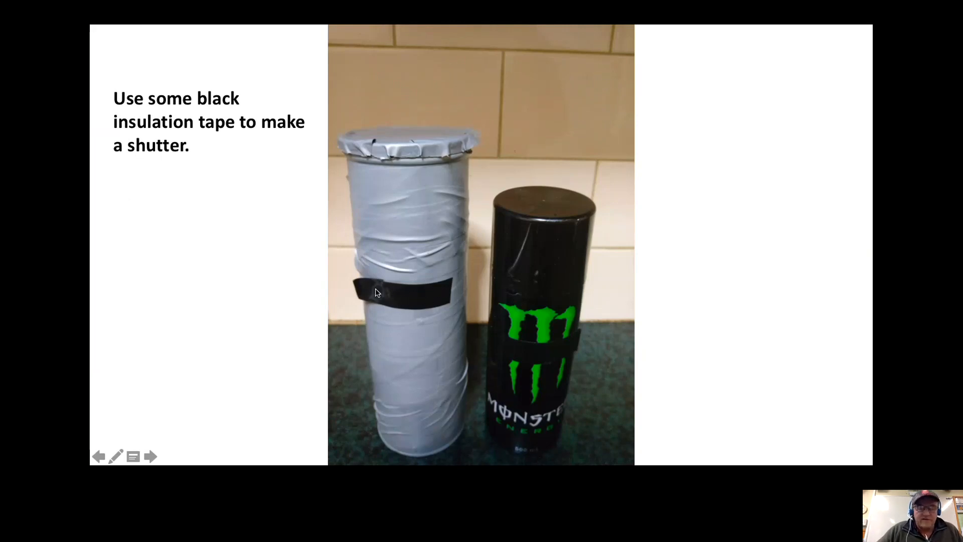
mouse_move(363, 289)
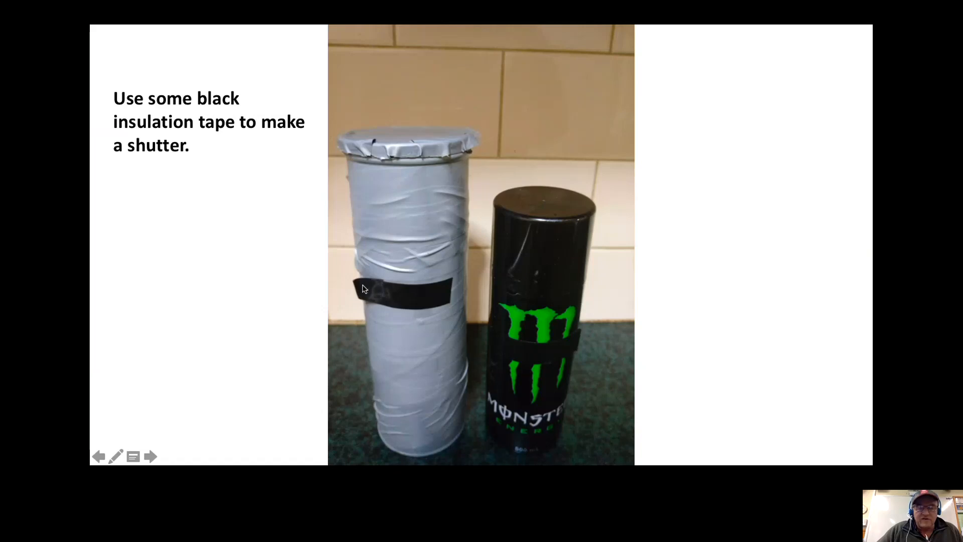
mouse_move(548, 329)
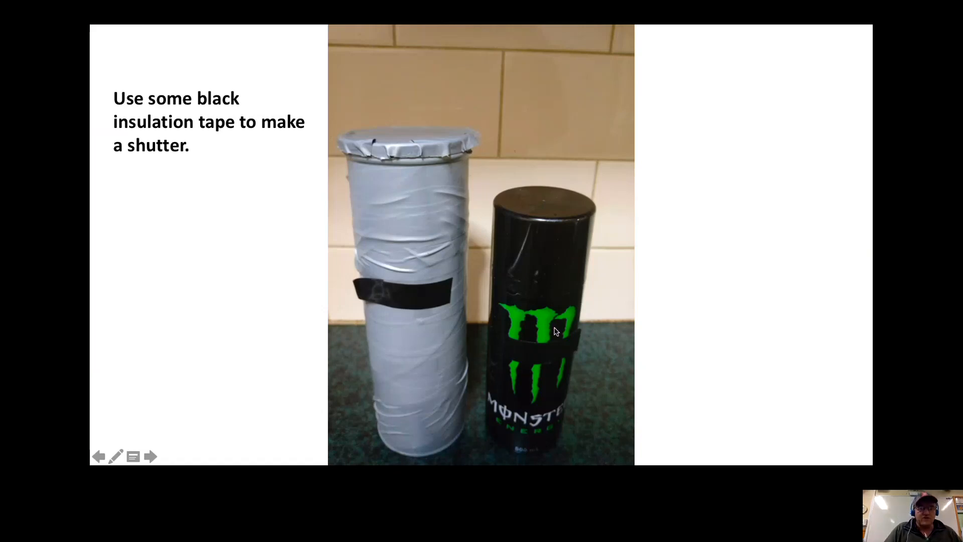
click(150, 455)
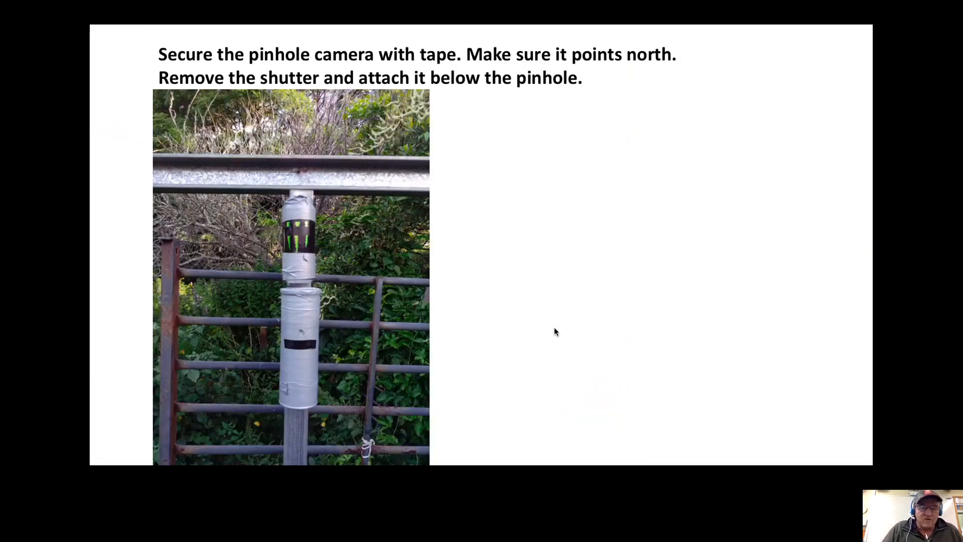
mouse_move(313, 240)
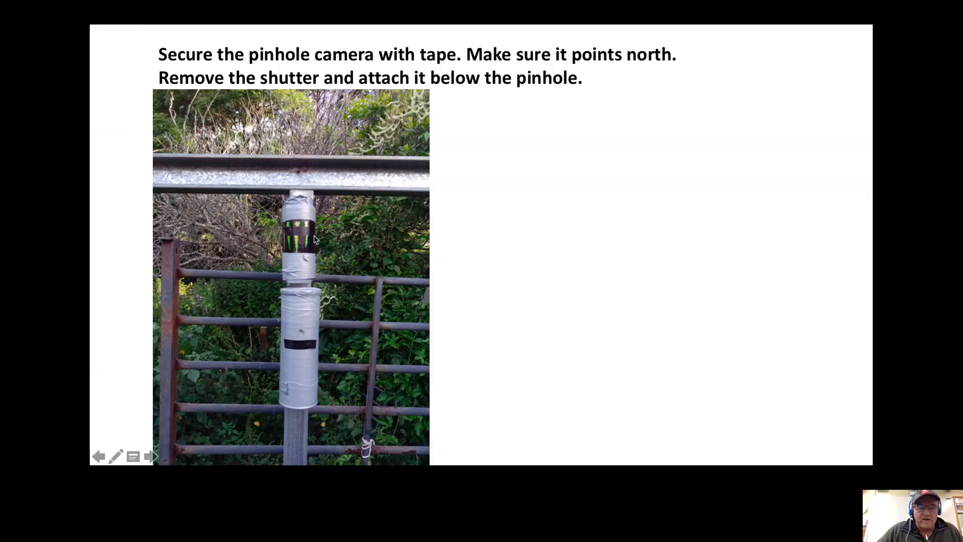
mouse_move(295, 250)
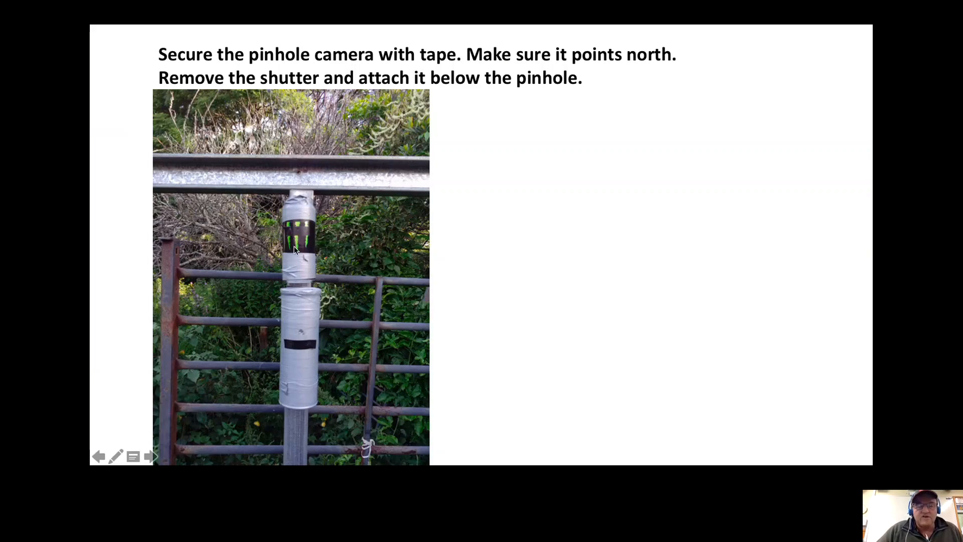
mouse_move(280, 350)
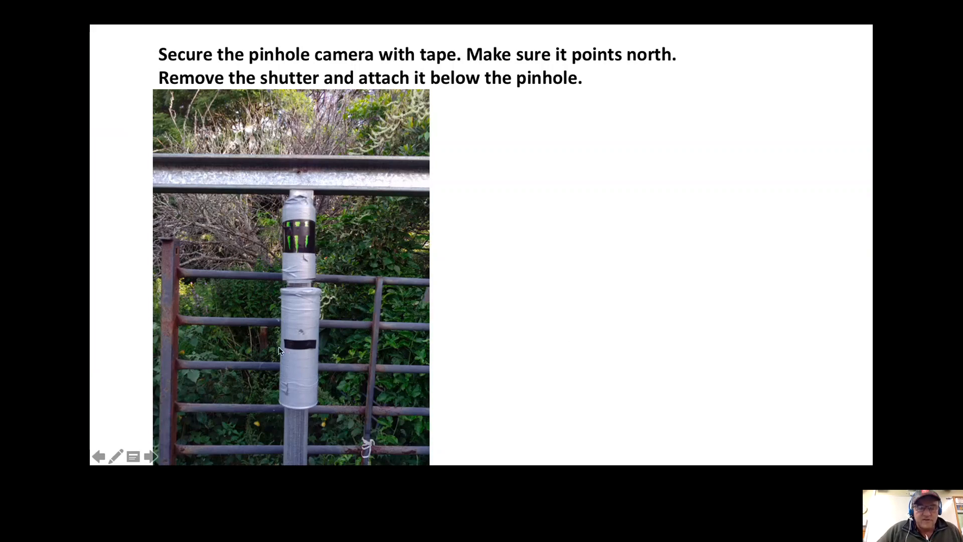
mouse_move(297, 335)
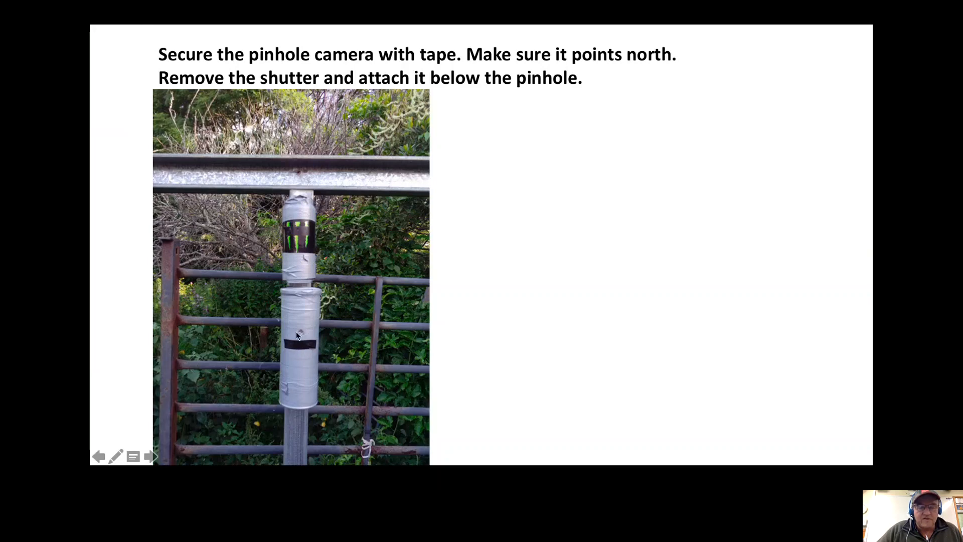
mouse_move(341, 324)
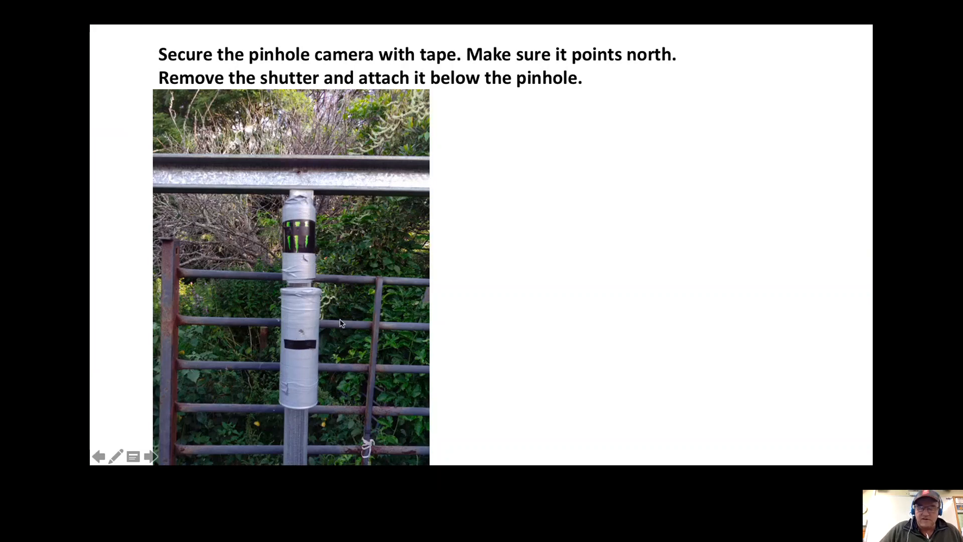
Step: Advance to slide 36, the Photoshop Invert adjustment on the scanned solargraph
click(151, 455)
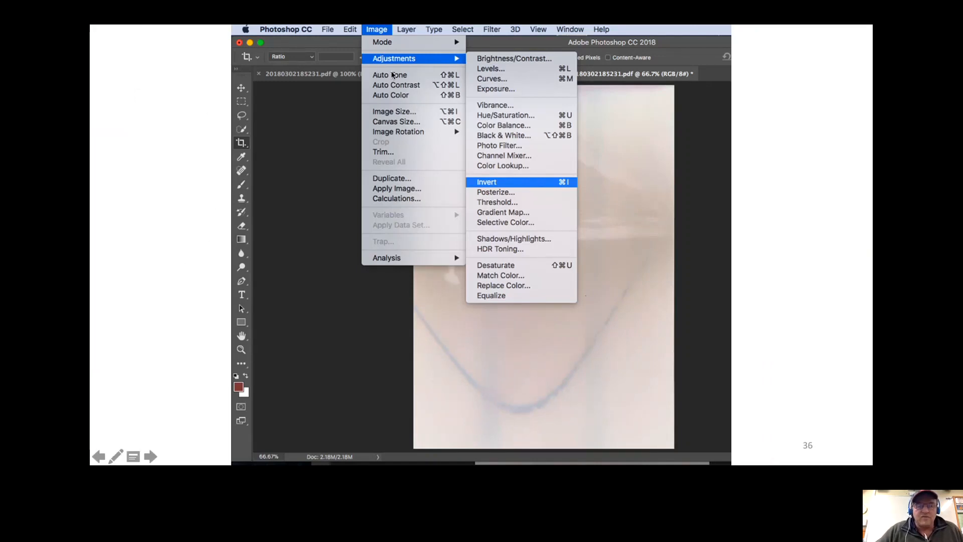
mouse_move(520, 199)
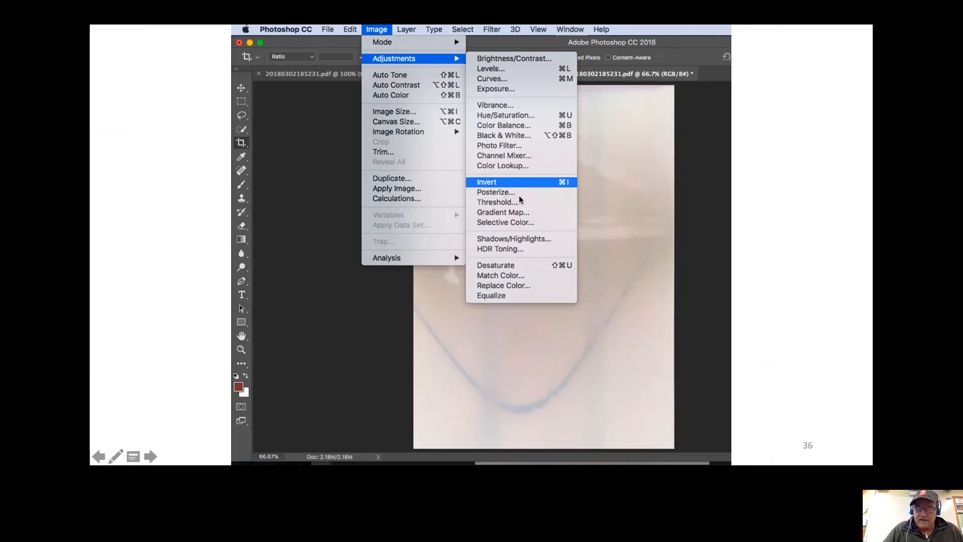
Step: Advance to the closing thank-you slide with the astronaut photo and blue solargraph
click(486, 182)
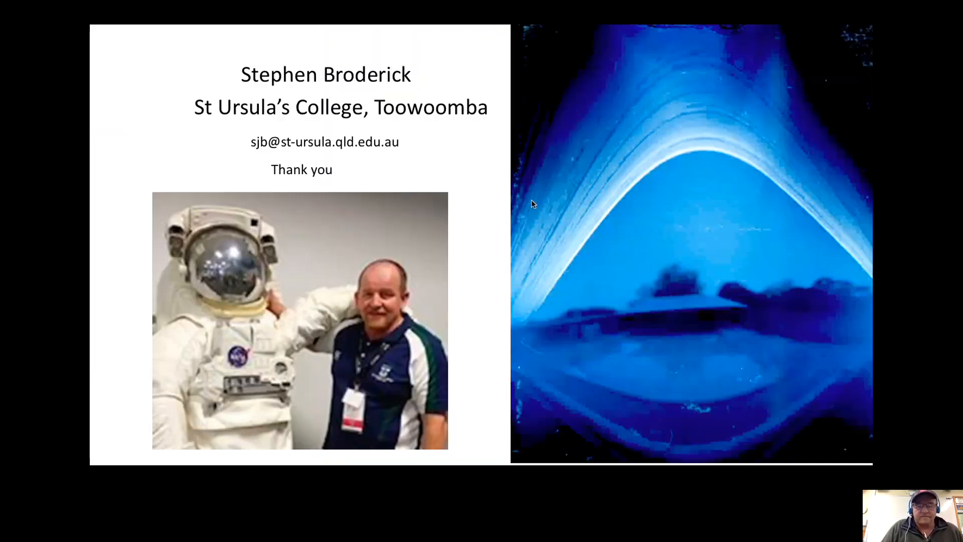
mouse_move(518, 189)
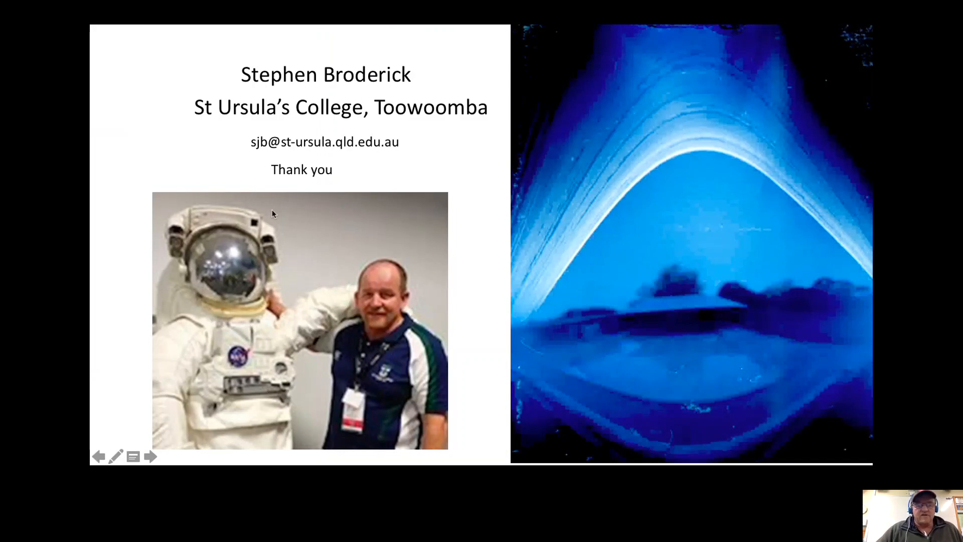
mouse_move(697, 258)
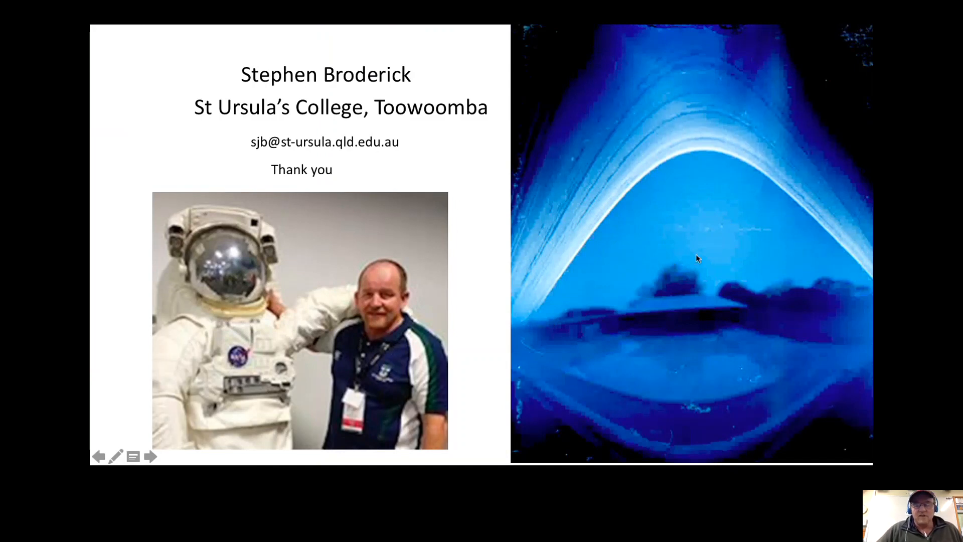
mouse_move(712, 267)
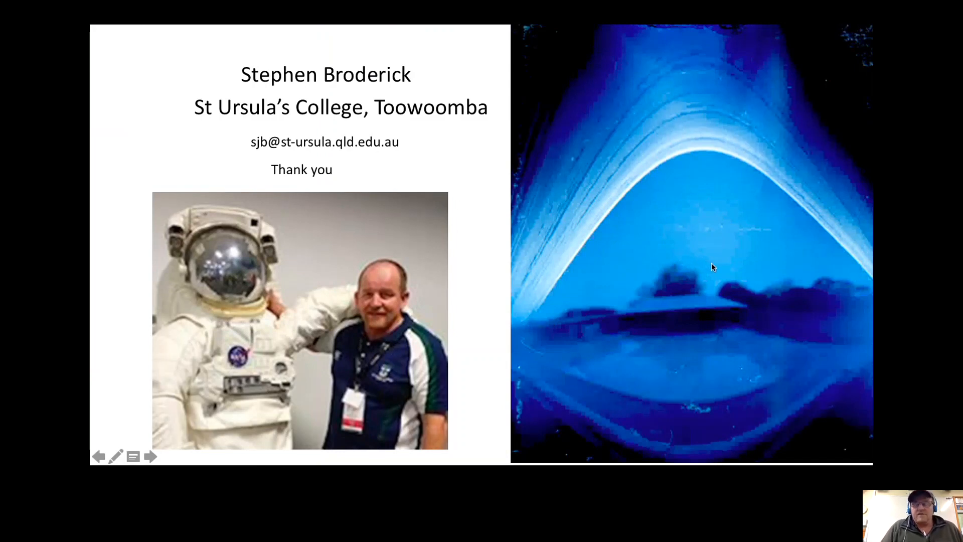
mouse_move(761, 280)
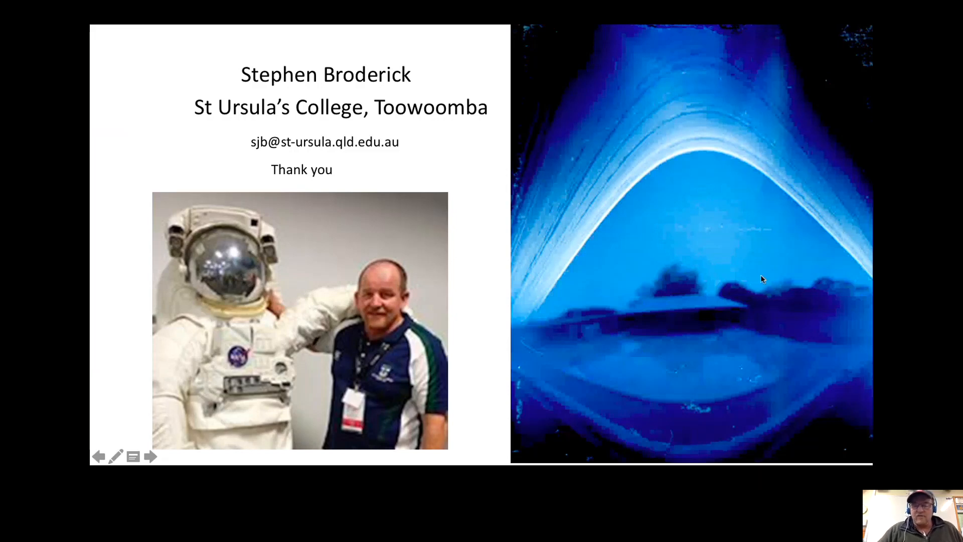
mouse_move(819, 436)
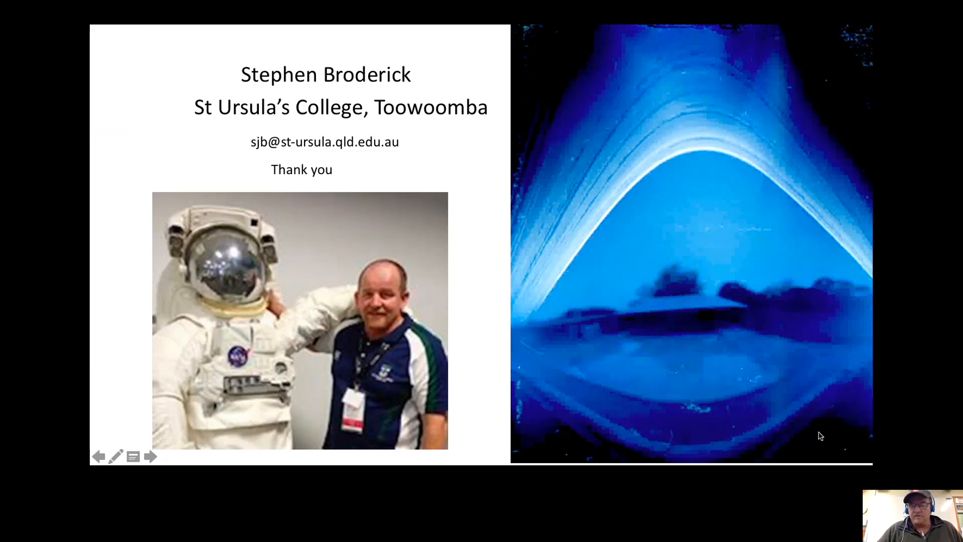